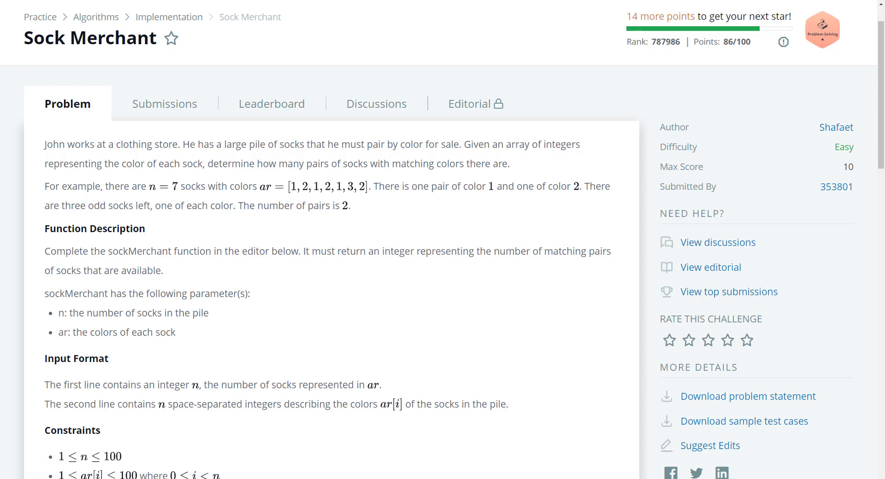
mouse_move(173, 107)
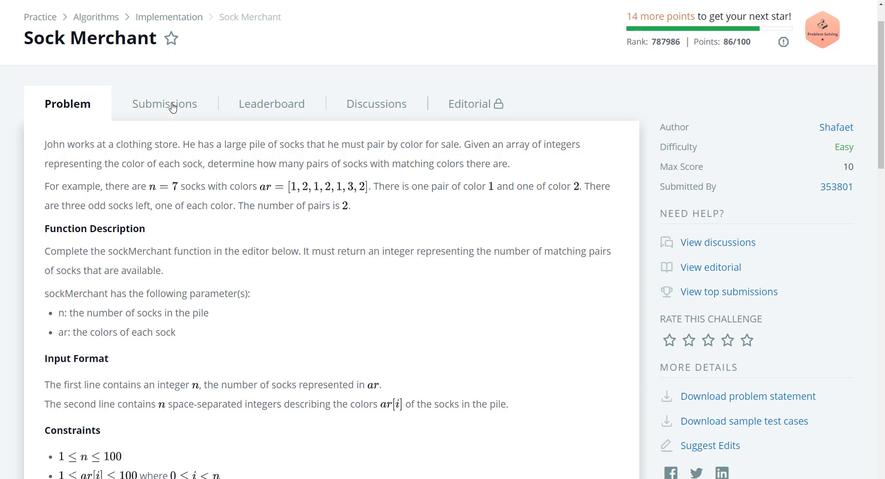
- Glance at past submissions, return to the problem, and scroll down to the empty sockMerchant stub
click(164, 103)
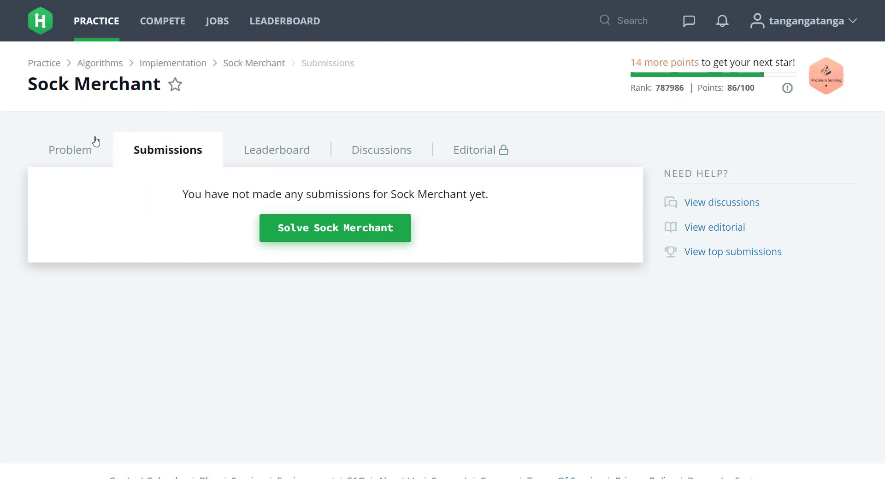
click(68, 150)
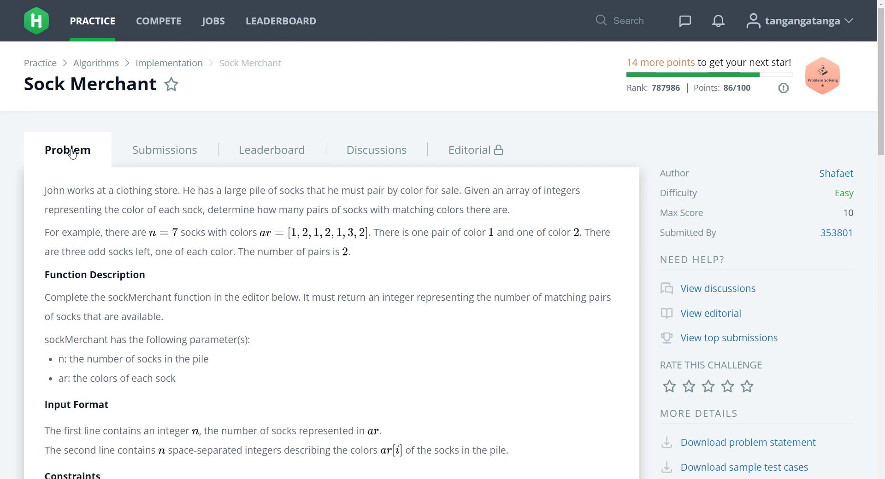
mouse_move(84, 197)
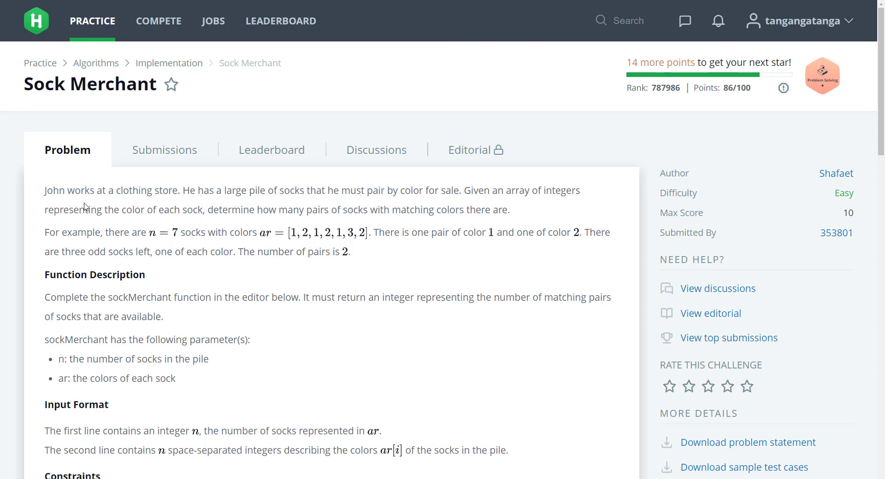
mouse_move(134, 231)
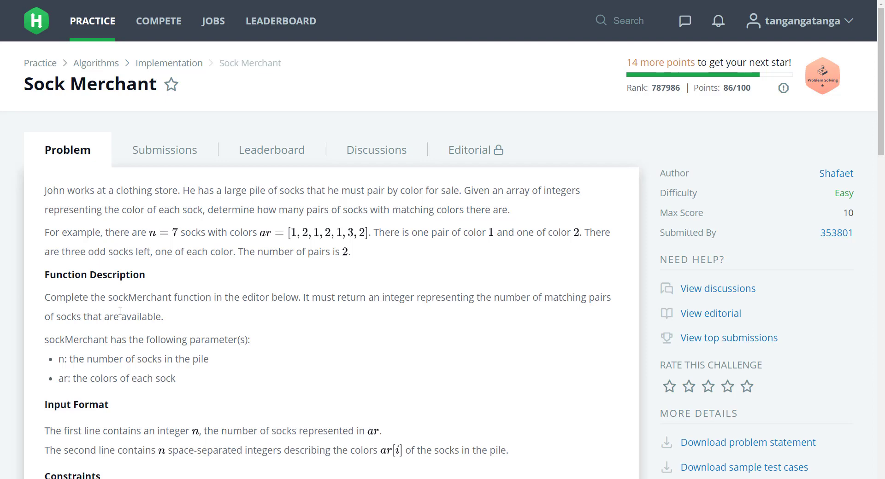
mouse_move(90, 369)
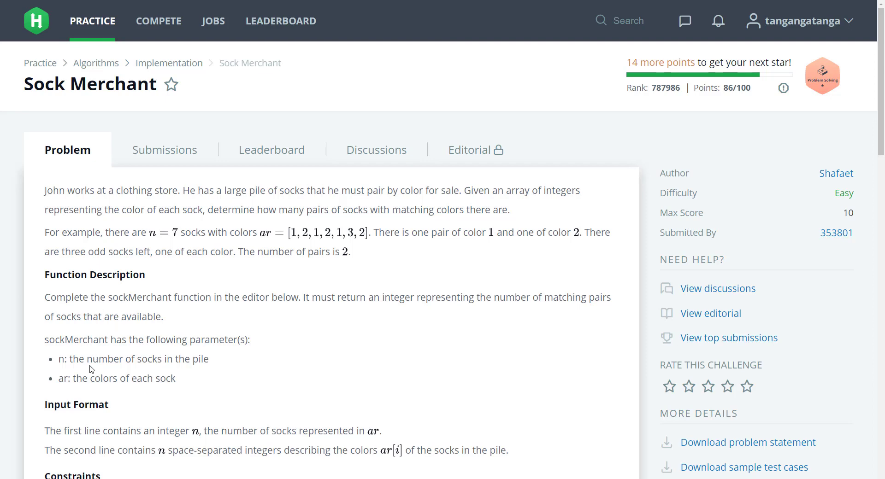
mouse_move(89, 374)
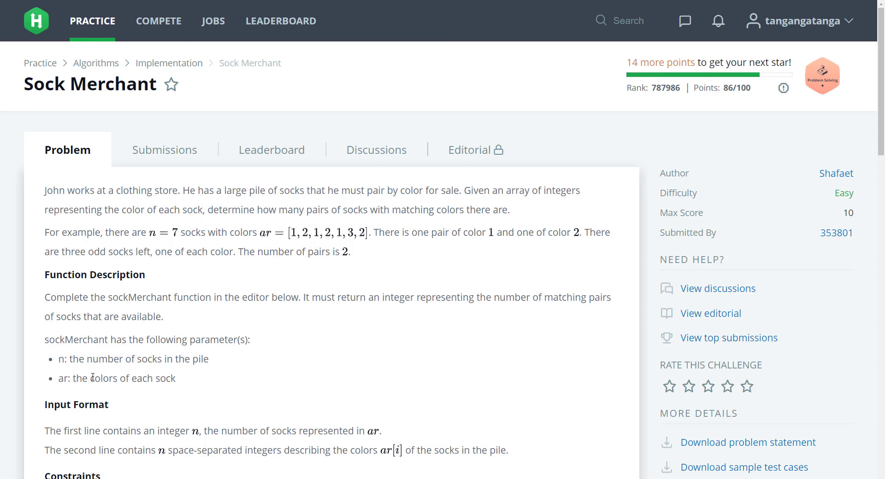
mouse_move(106, 396)
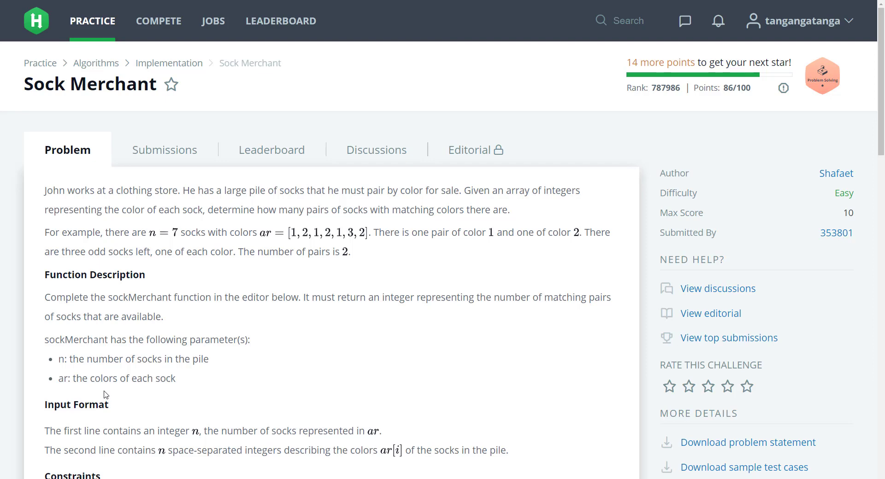
scroll(down, 3)
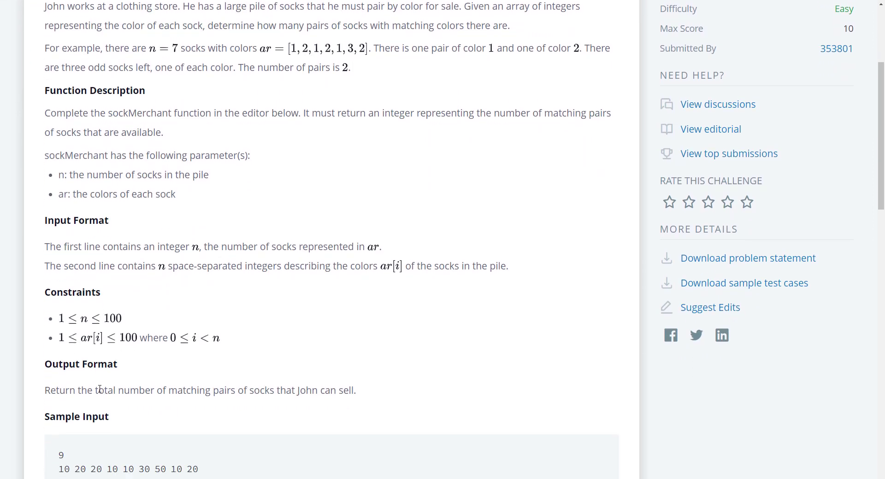
mouse_move(85, 324)
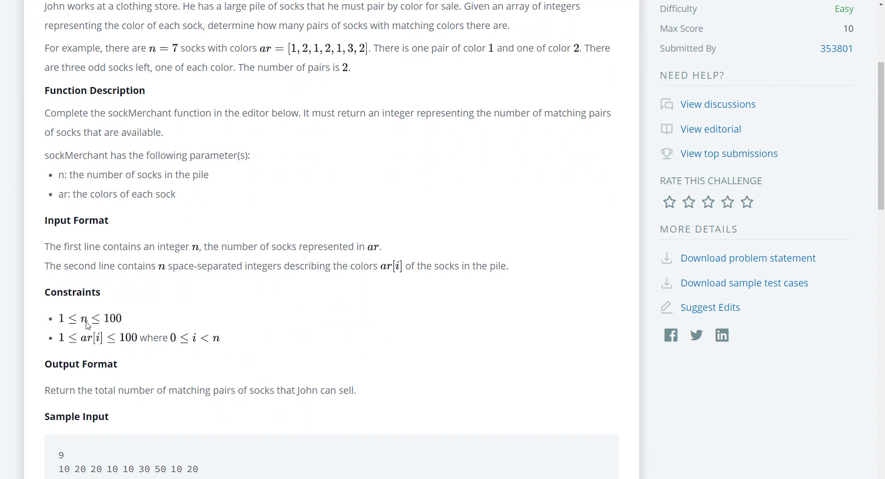
mouse_move(119, 338)
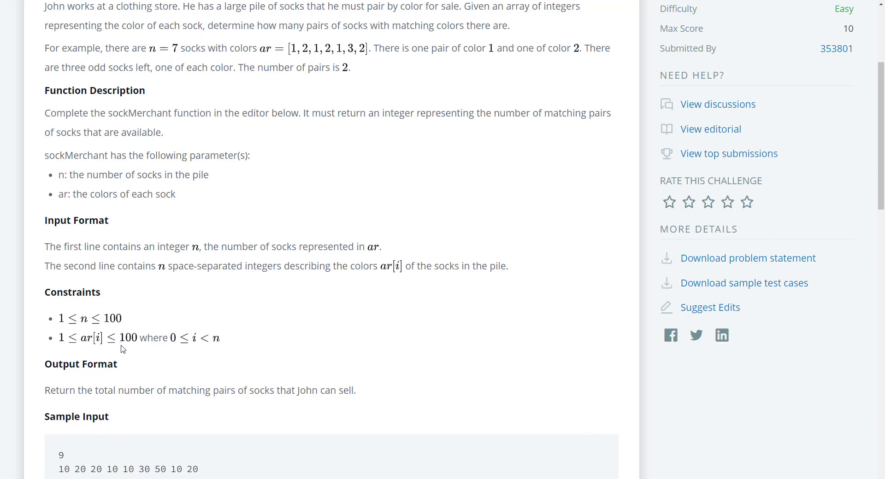
scroll(down, 3)
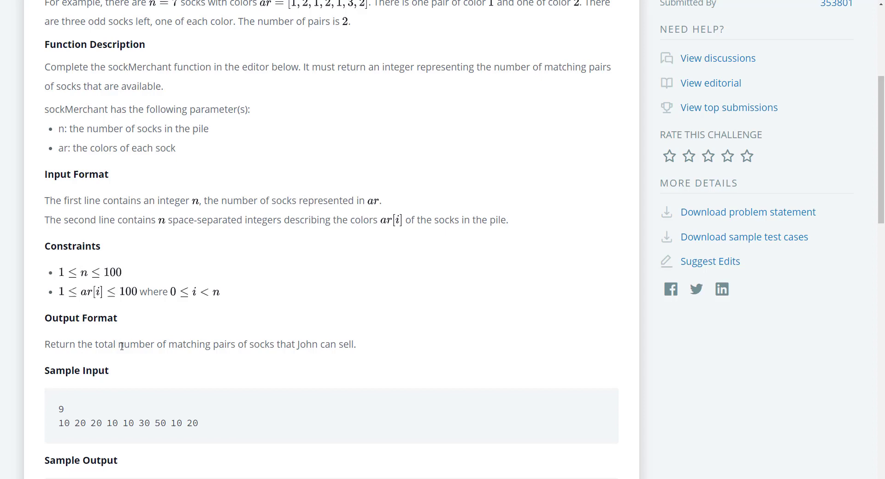
scroll(down, 3)
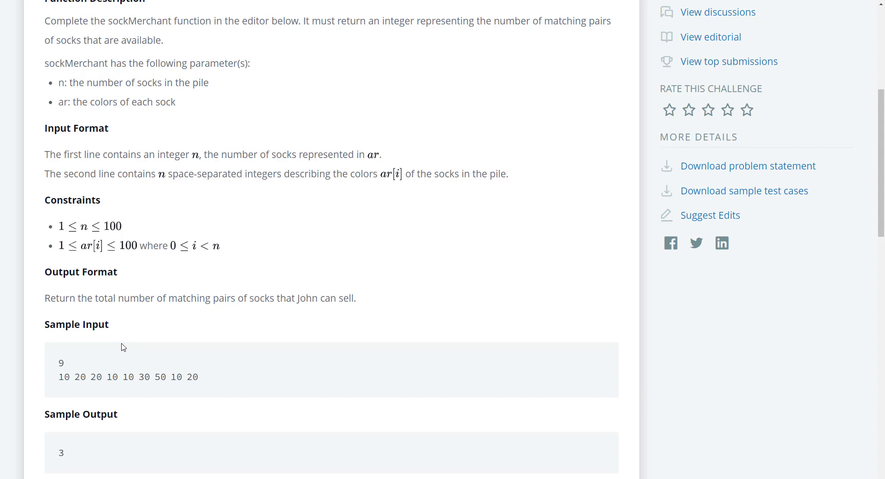
scroll(down, 3)
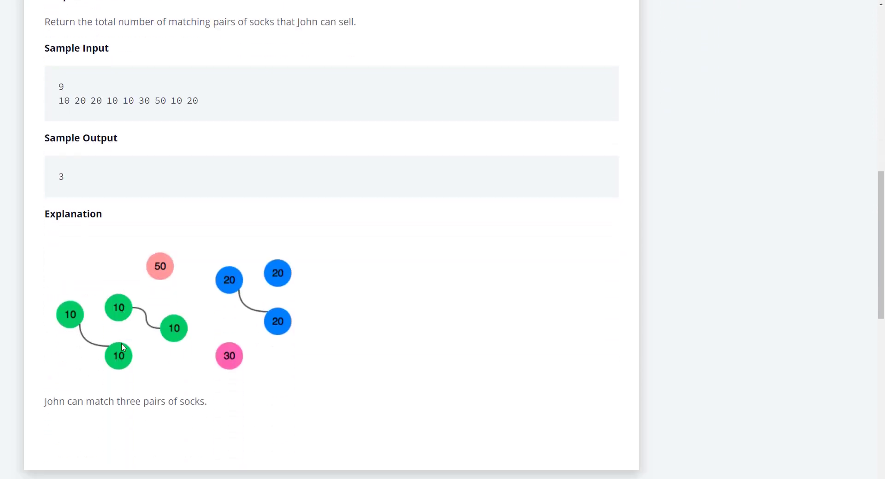
scroll(down, 3)
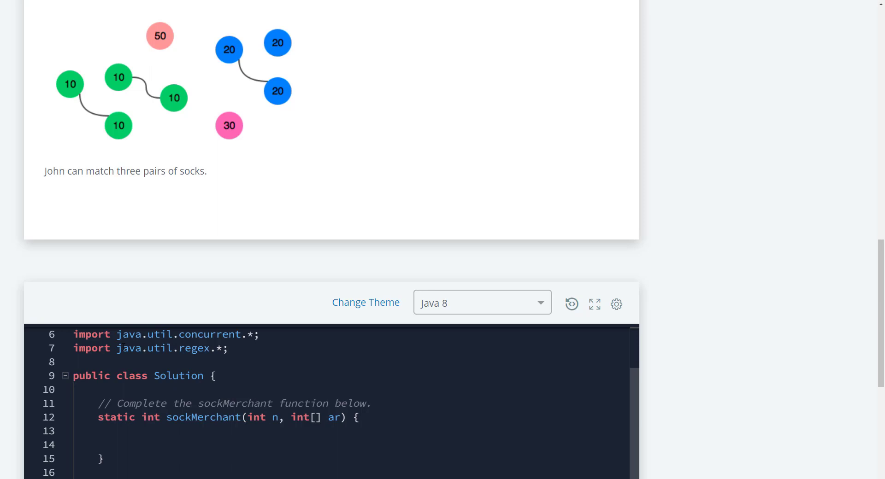
scroll(down, 3)
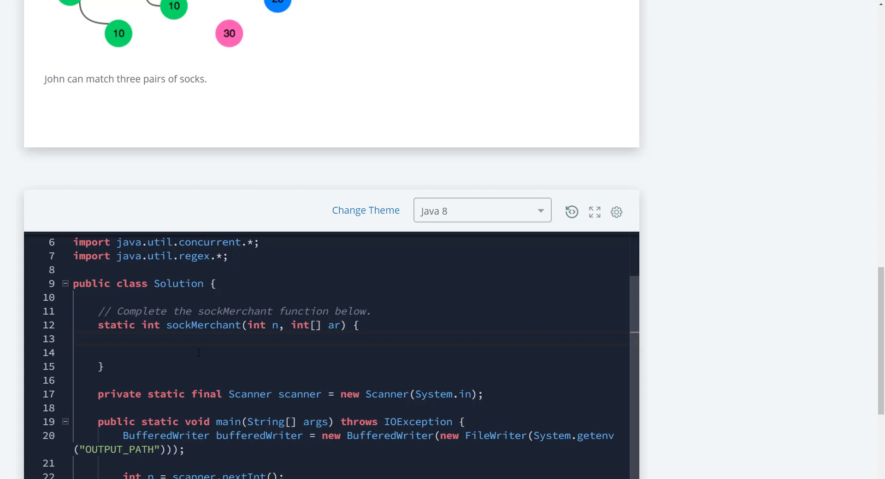
click(123, 339)
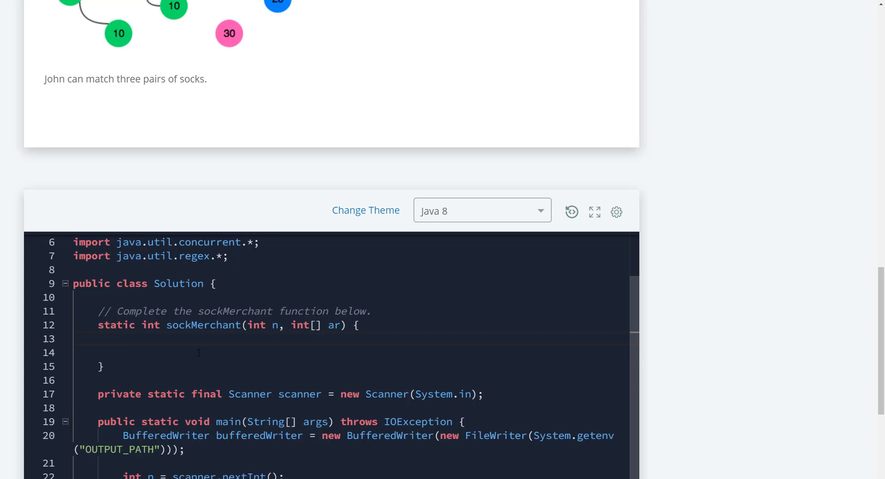
click(123, 339)
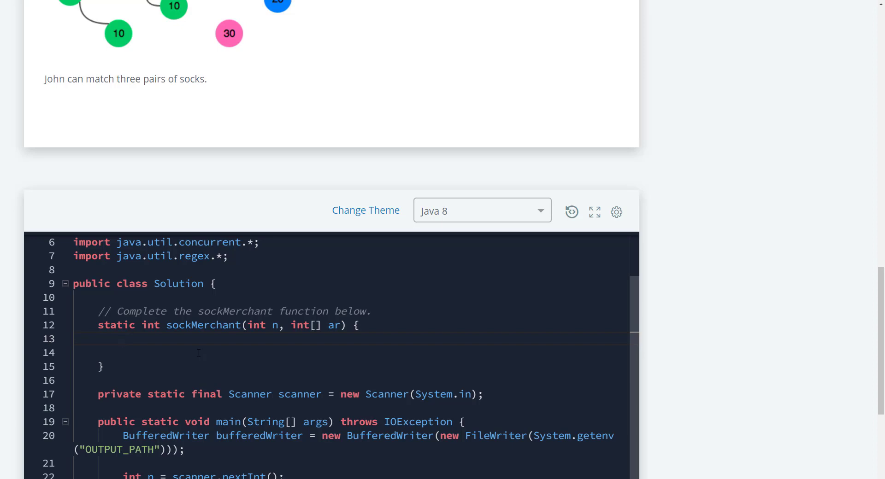
- Declare a 101-element int array named refreq inside sockMerchant
click(123, 339)
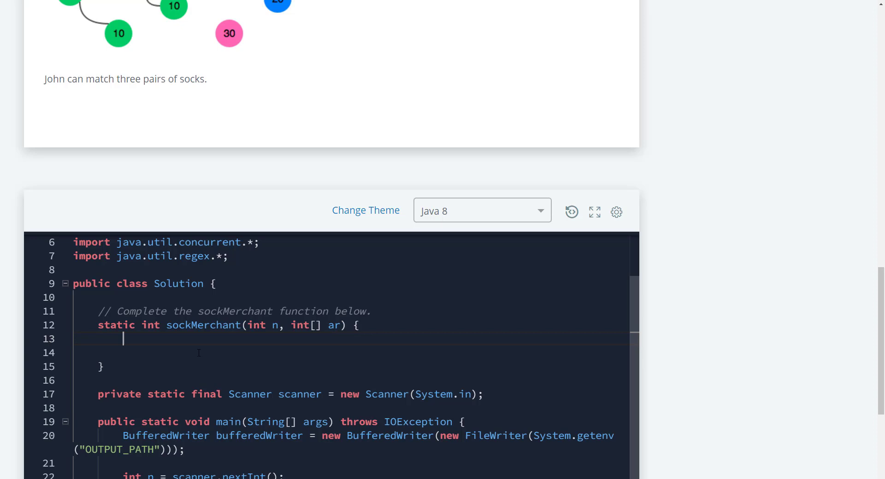
text(int)
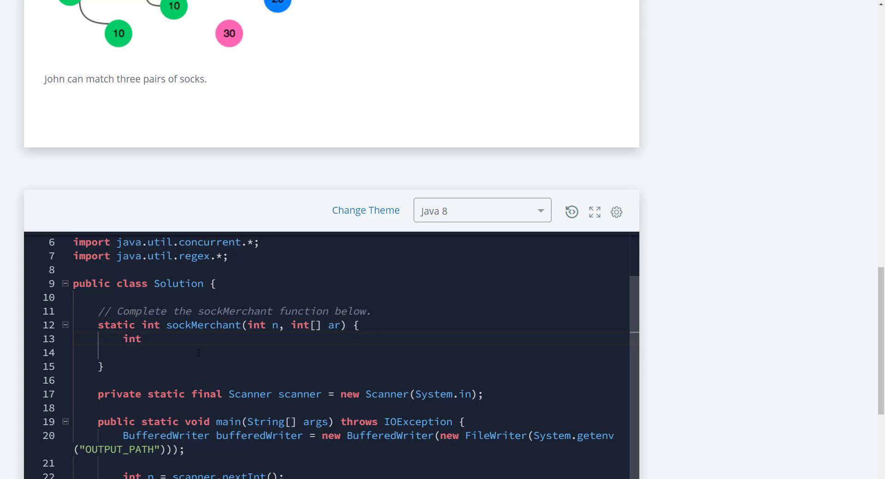
text([] re)
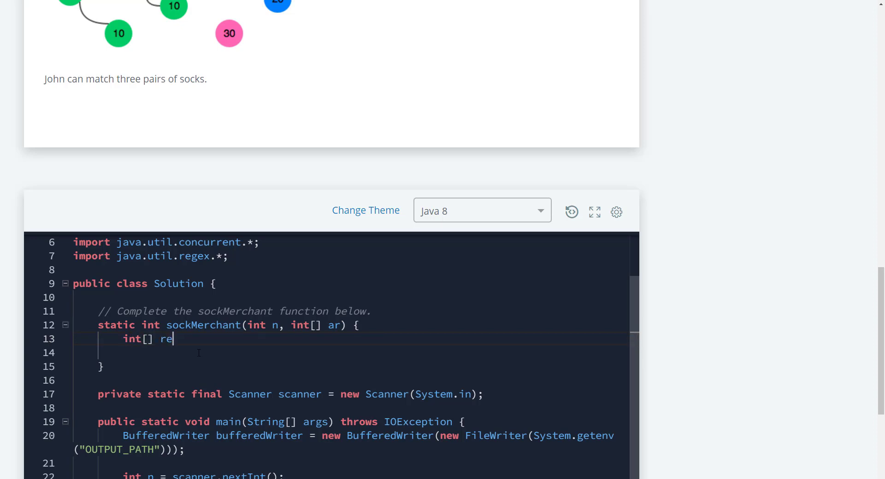
text(fre)
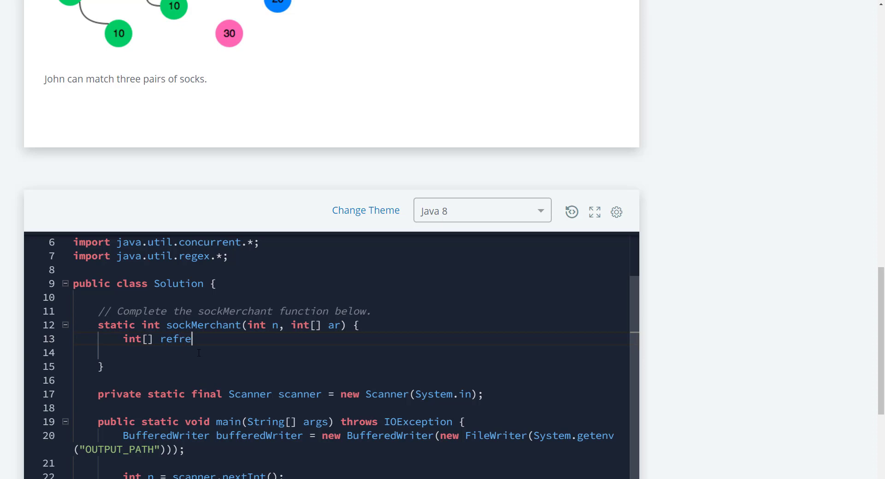
text(q =)
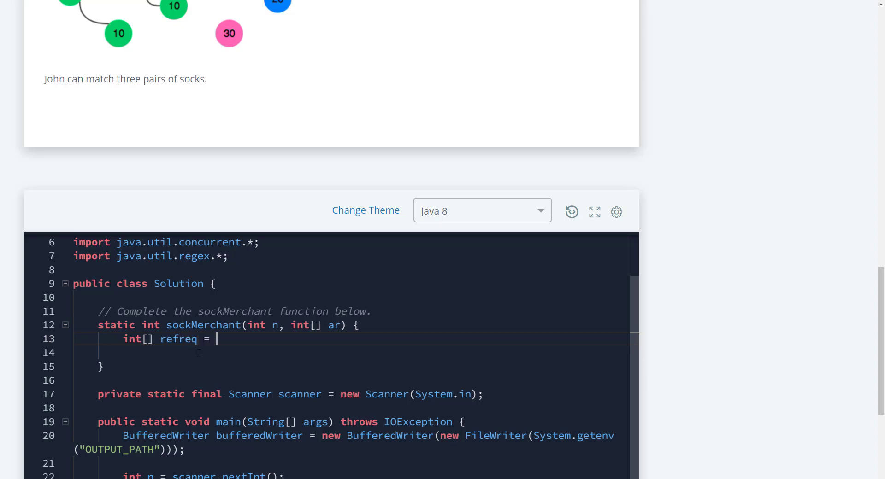
text(new int)
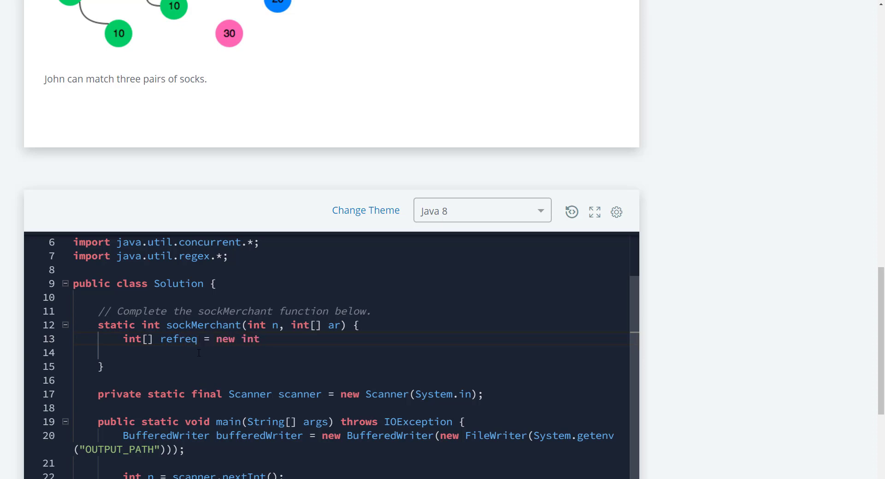
text([])
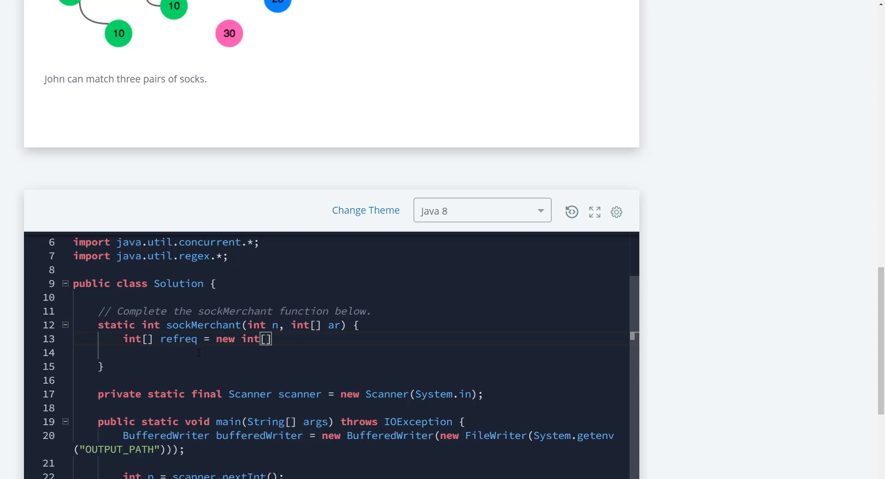
text(101)
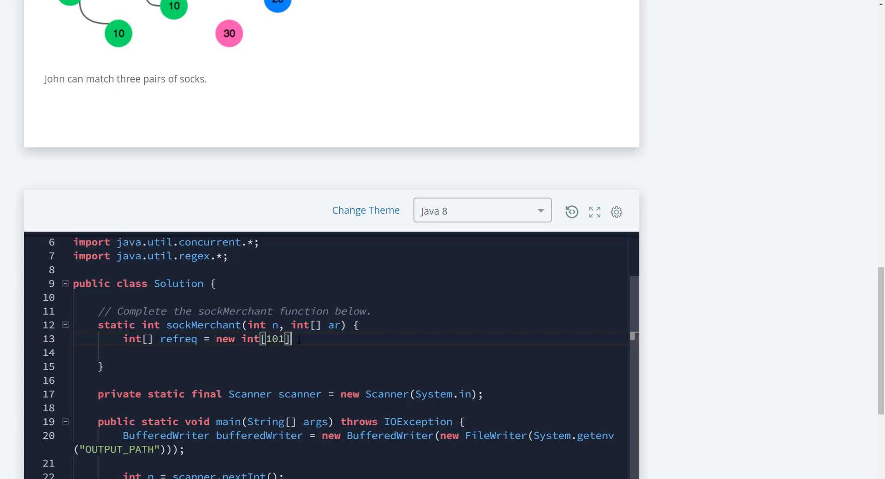
text(;)
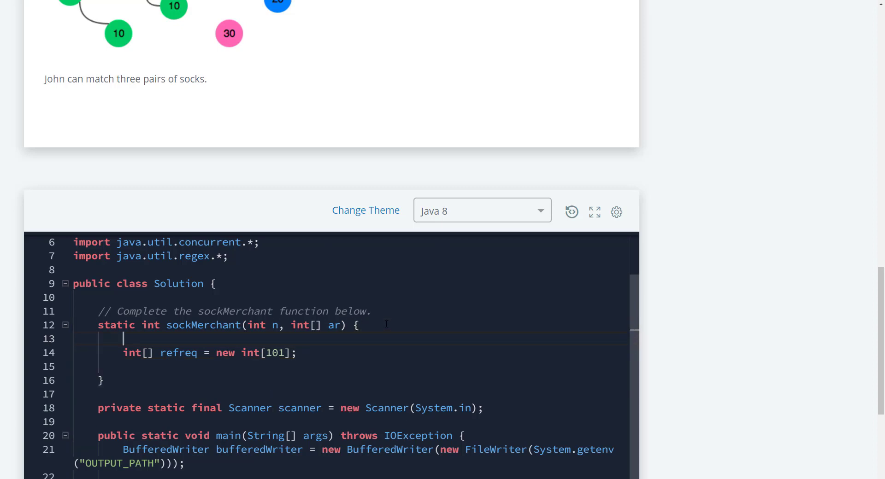
- Declare int numPairs initialized to 0
text(i)
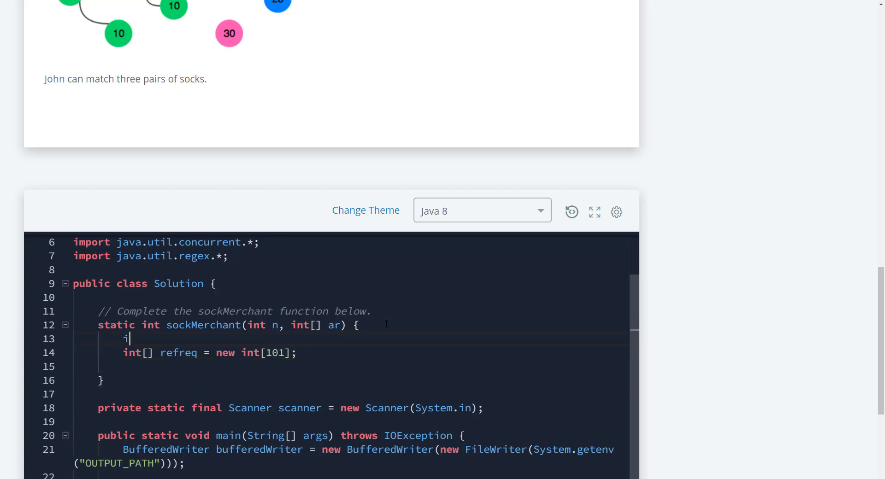
text(nt num)
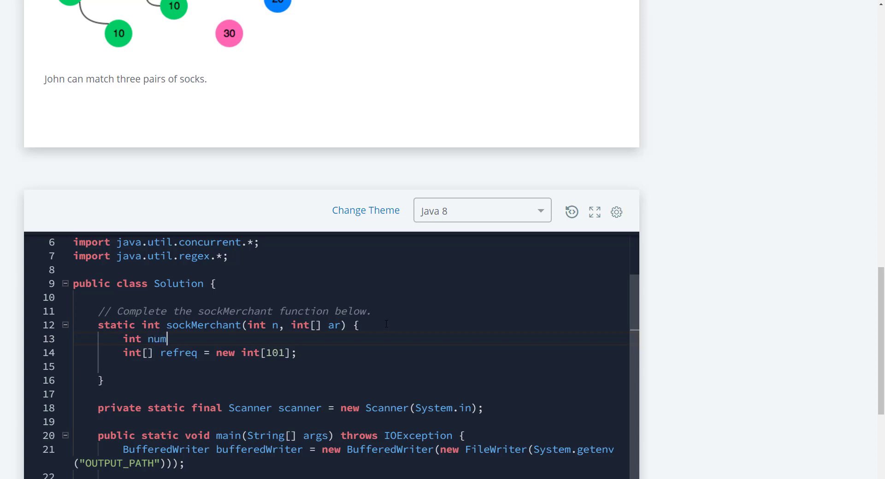
text(Pairs)
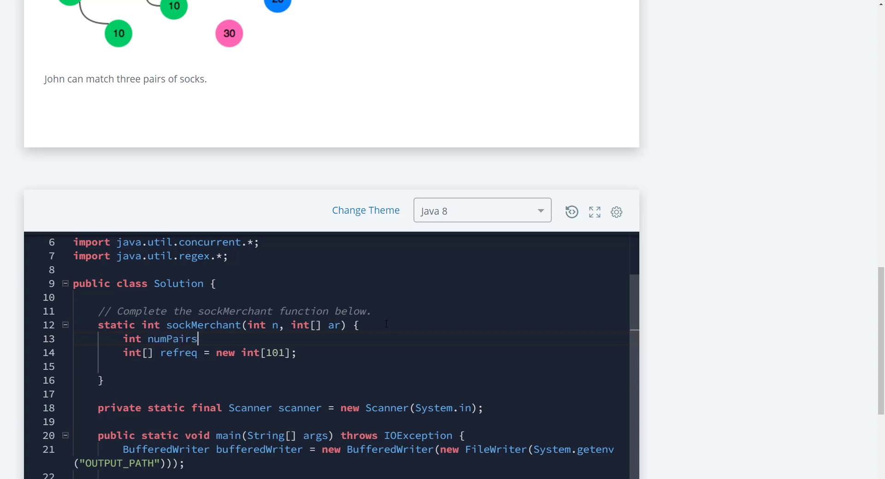
text(= 0;)
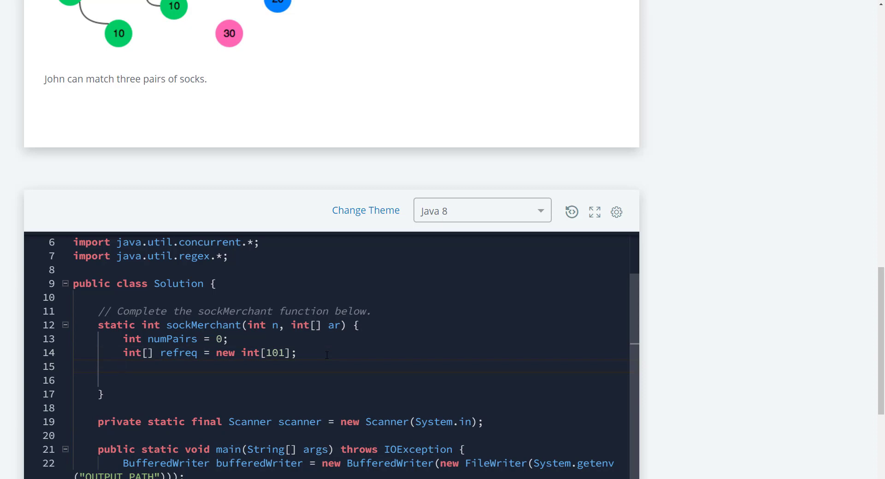
- Write for(int sock : ar) with body refreq[sock]++ to tally each colour
text(for(int)
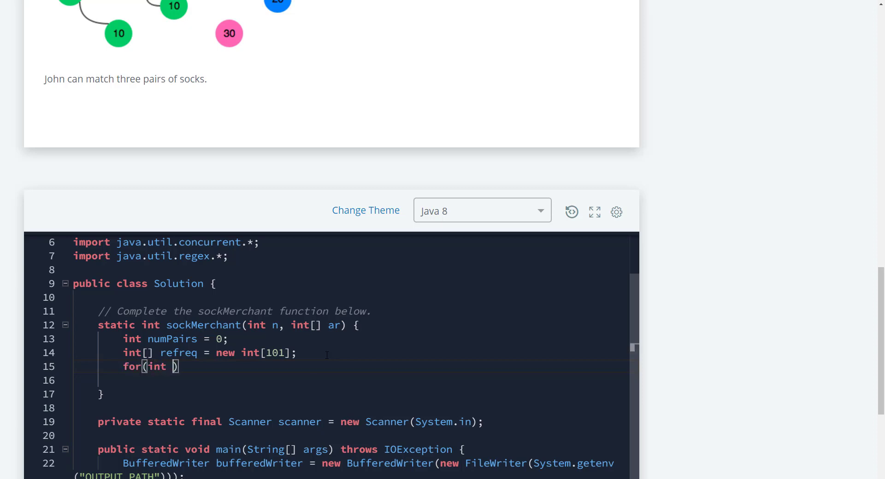
text(sock : ar)
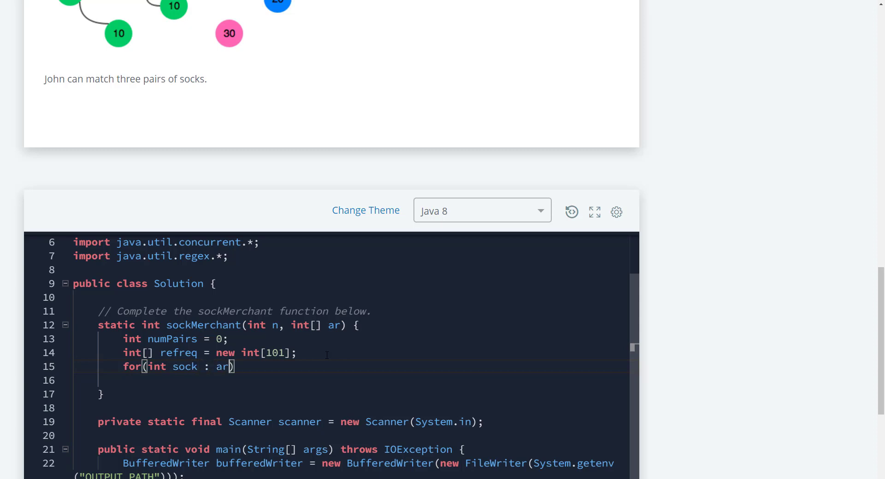
mouse_move(268, 366)
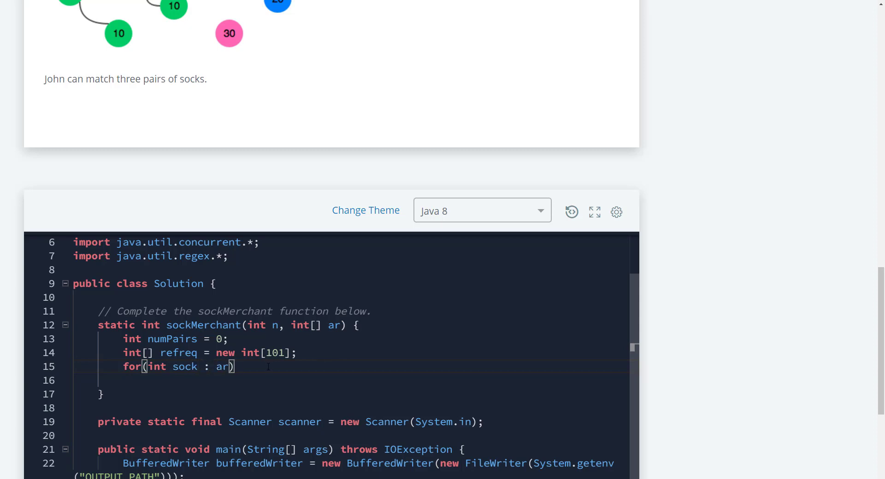
key(Return)
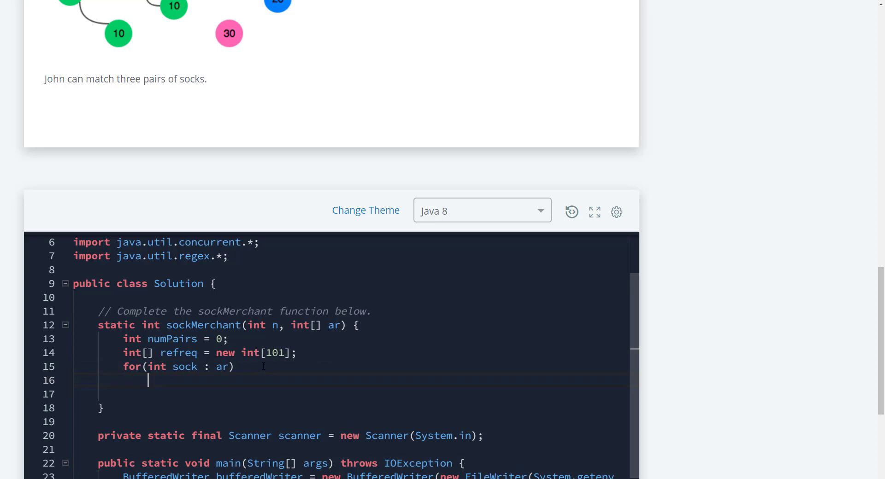
text(re)
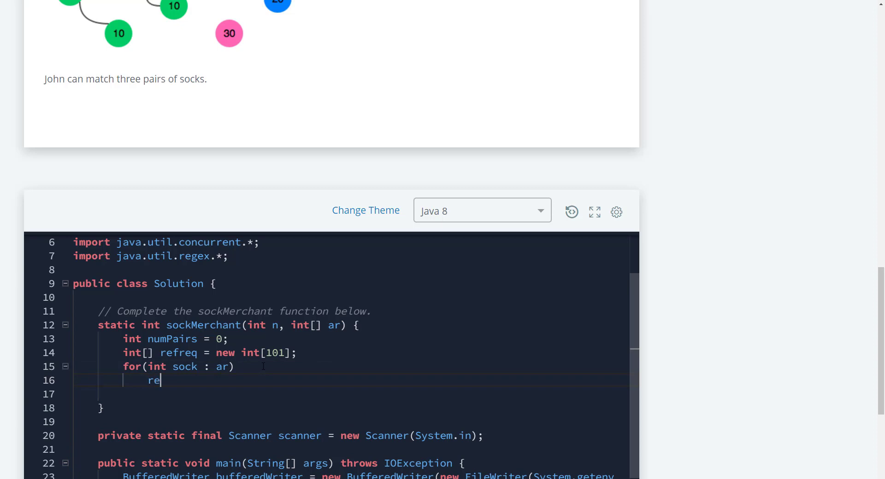
text(freq[)
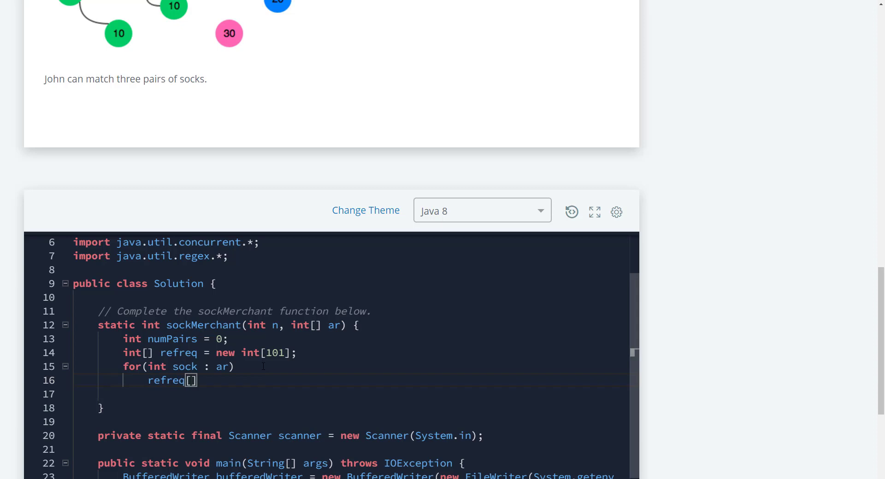
text(sock)
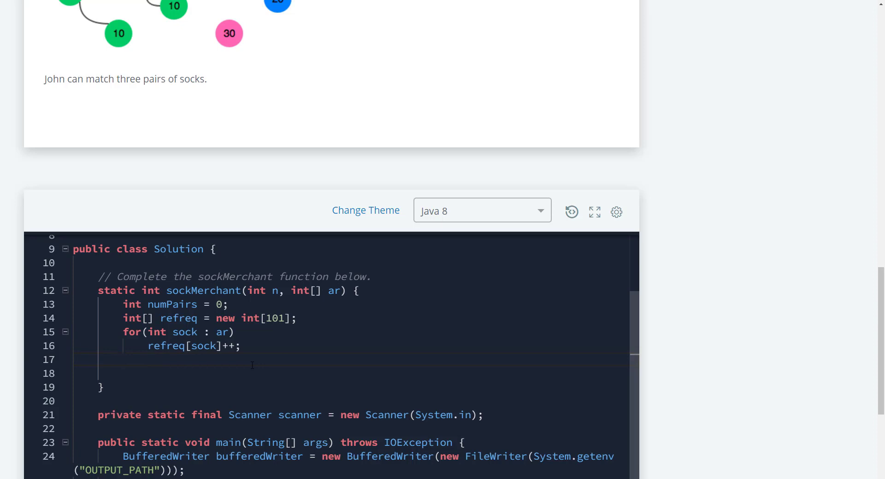
- Add a second loop over refreq that adds pairs / 2 to numPairs
text(for)
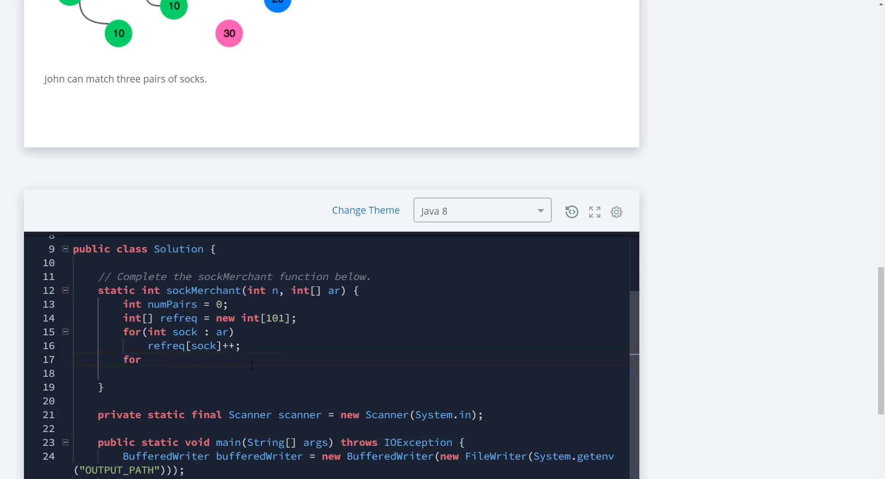
text((int pa)
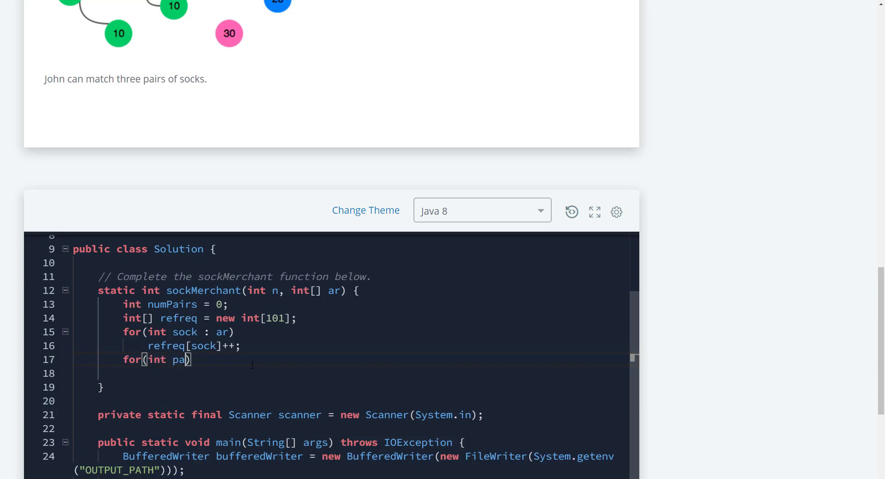
text(irs :)
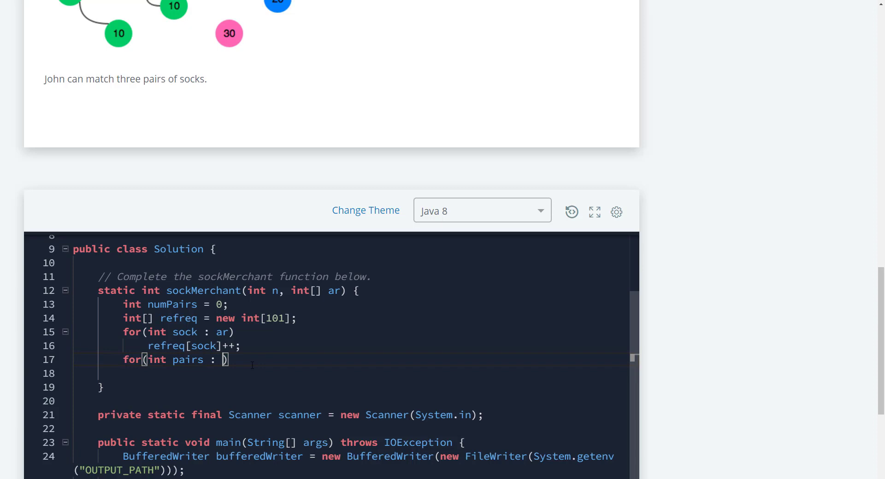
text(re)
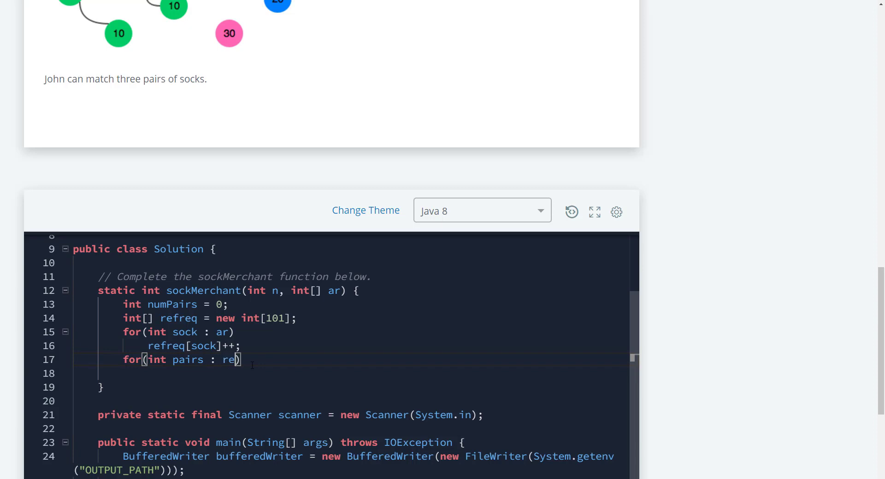
text(freq)
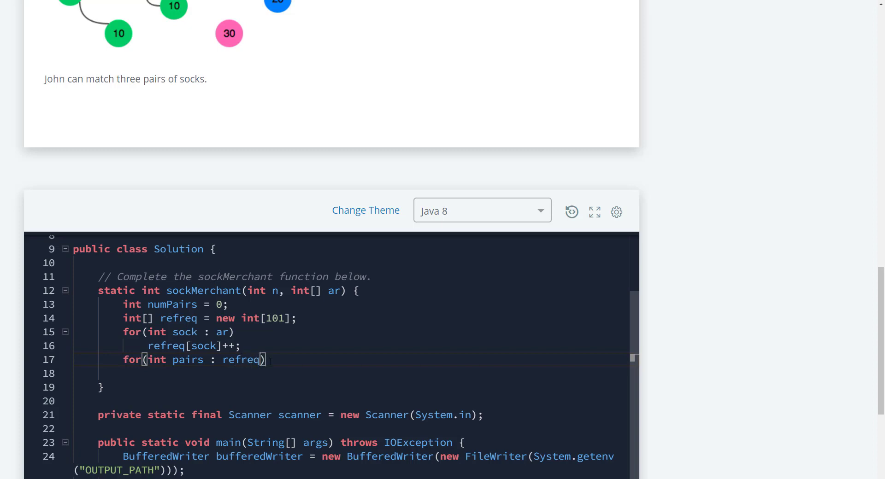
key(enter)
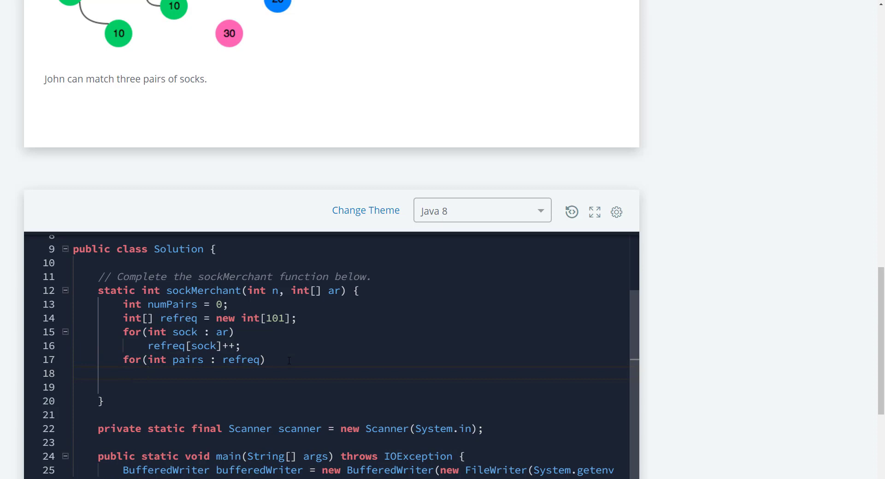
text(numPai)
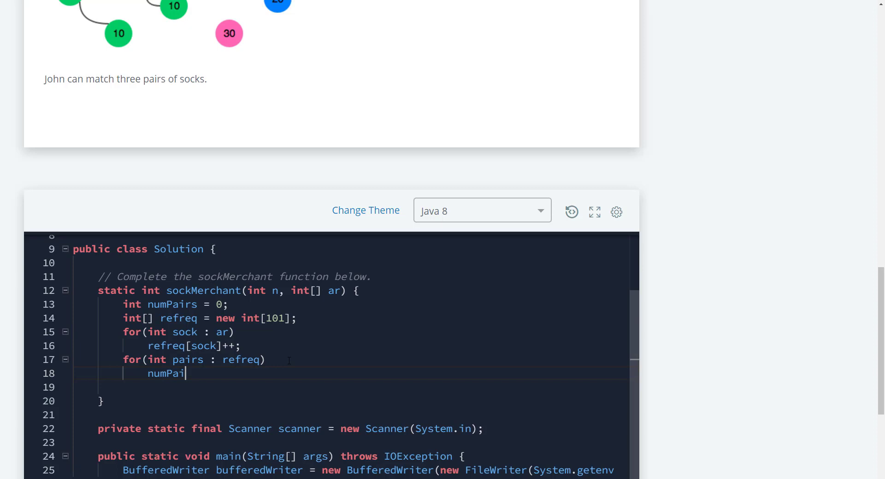
text(rs +=)
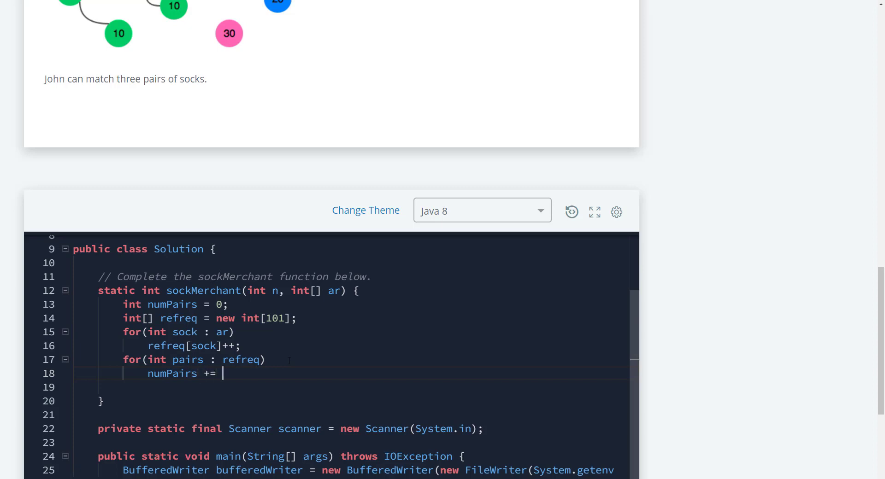
text(pairs /)
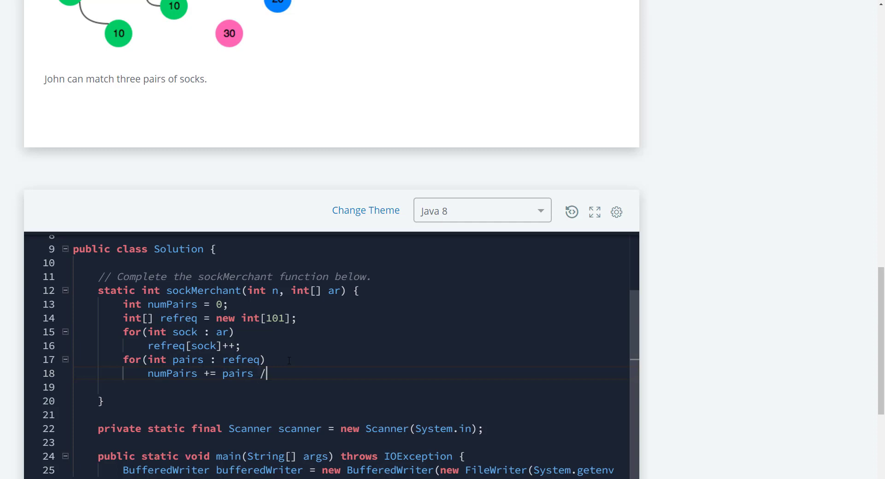
text(2;)
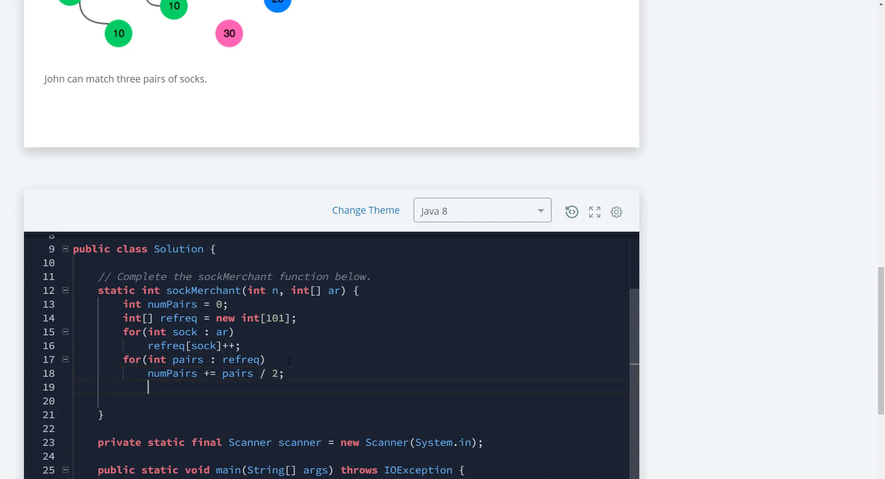
- Return numPairs at the end of sockMerchant
text(retu)
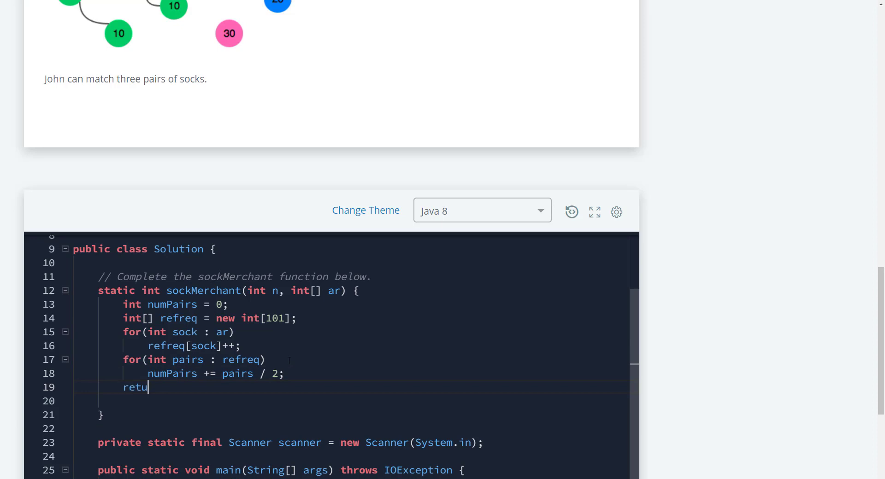
text(rn n)
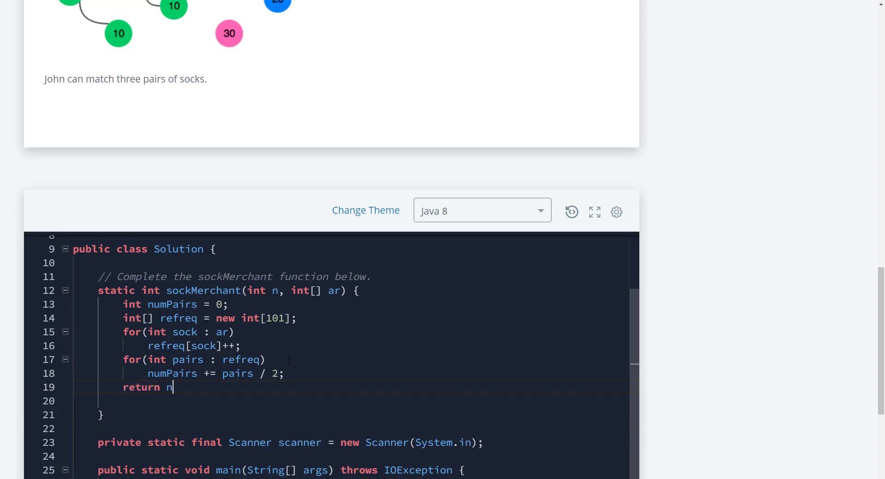
text(umPair)
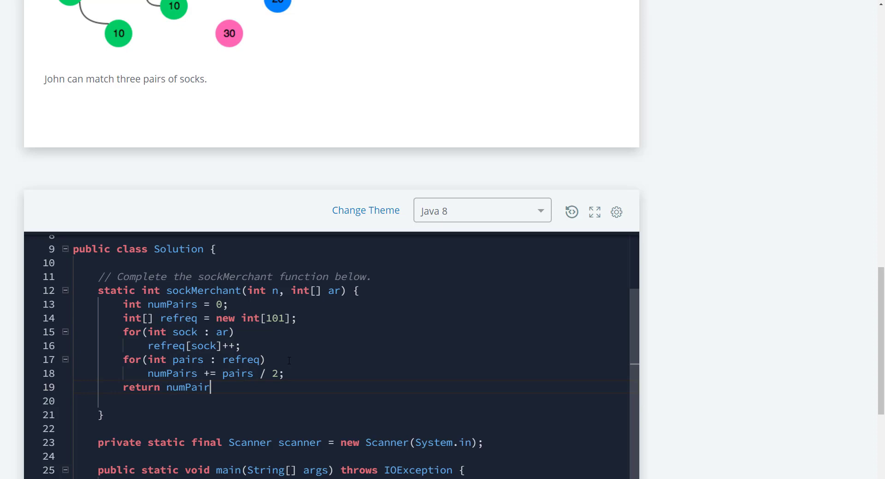
text(s;)
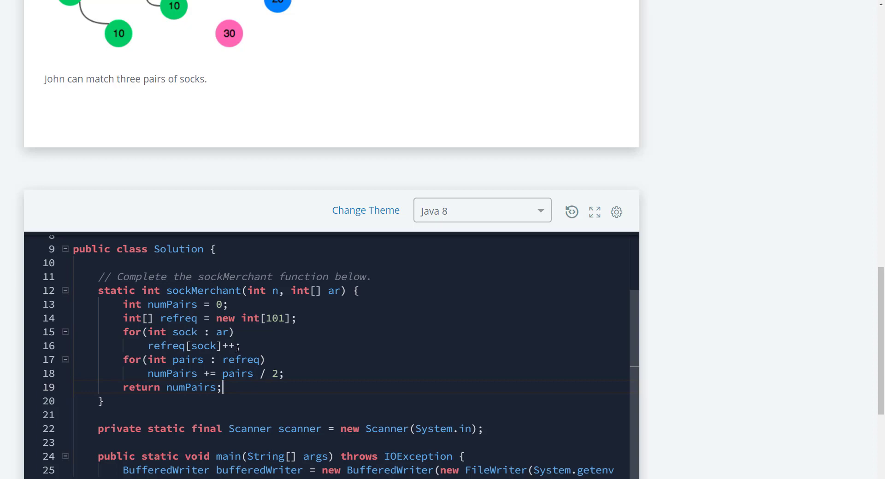
- Run the code and confirm Sample Test cases 0 and 1 both output 3
scroll(down, 3)
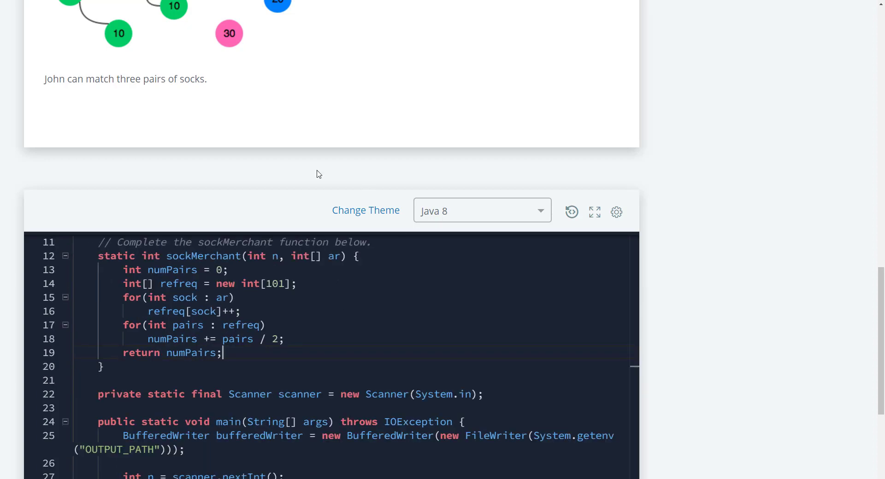
scroll(down, 3)
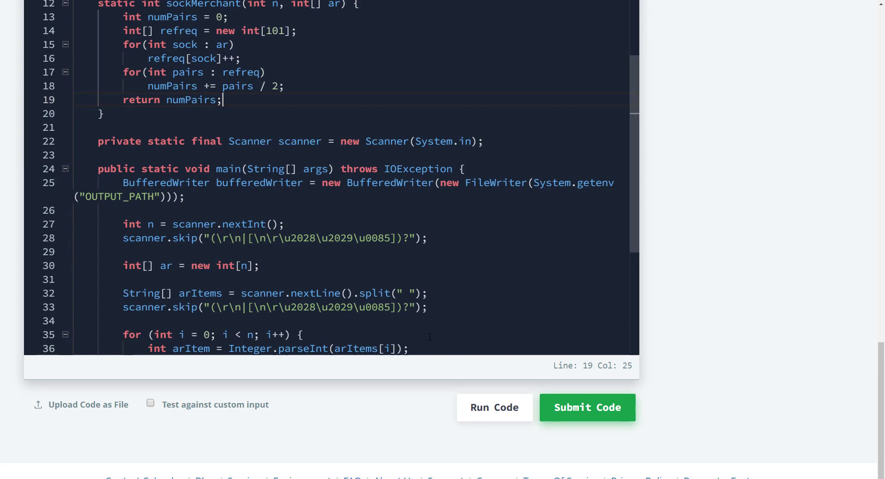
click(586, 407)
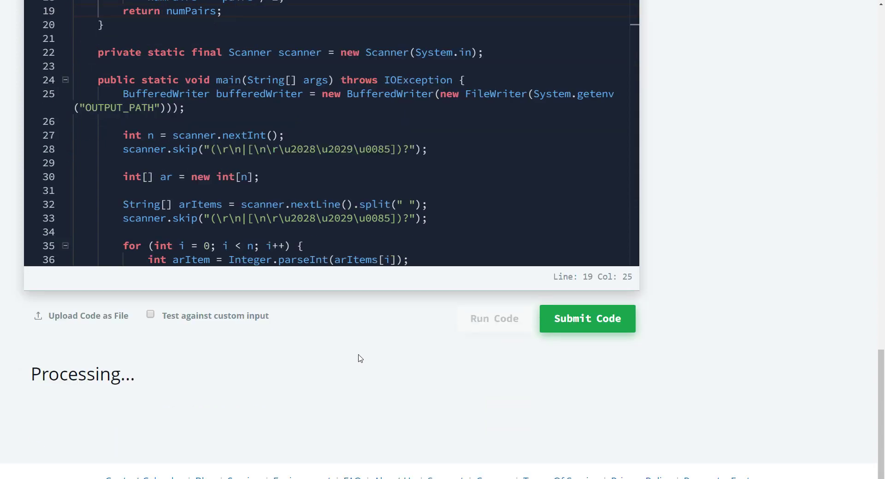
click(493, 318)
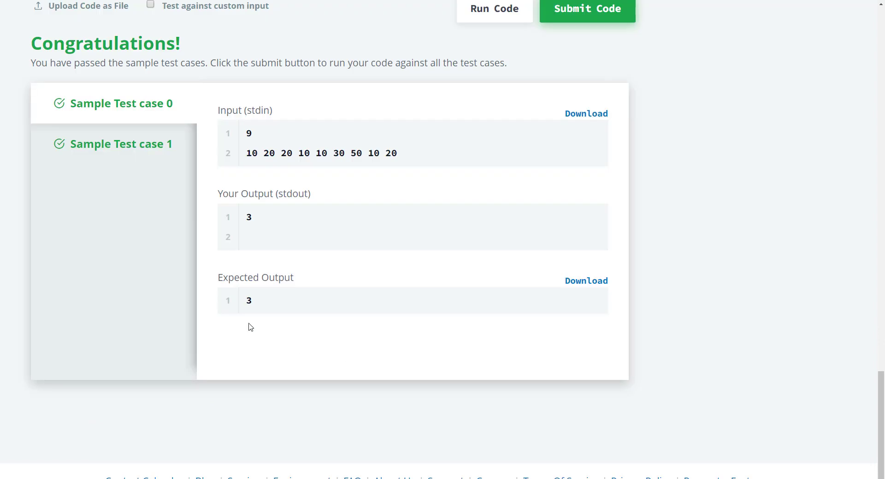
scroll(up, 3)
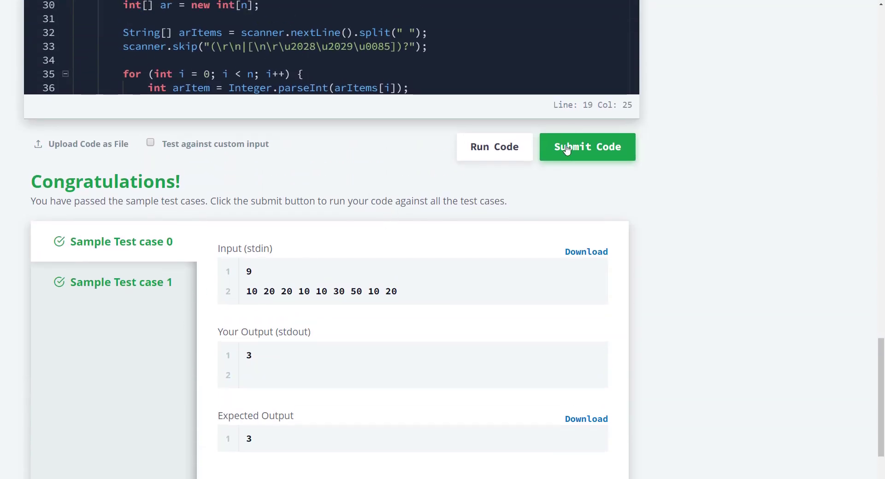
click(586, 146)
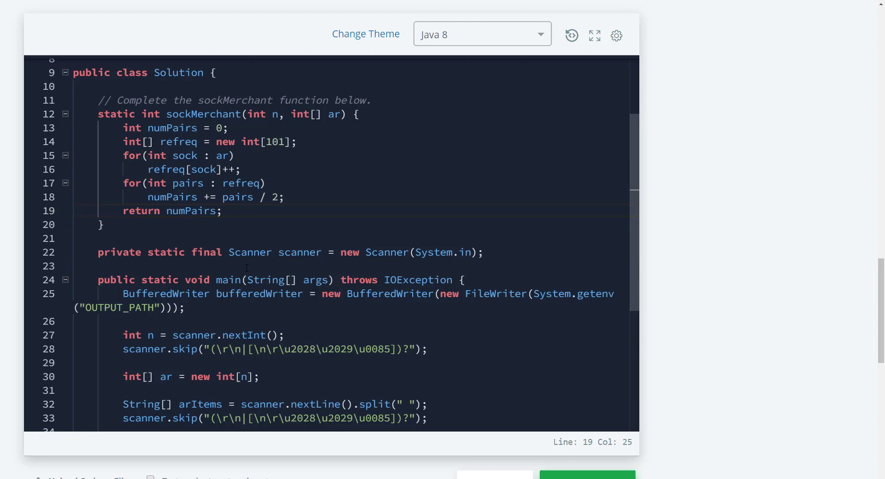
scroll(up, 3)
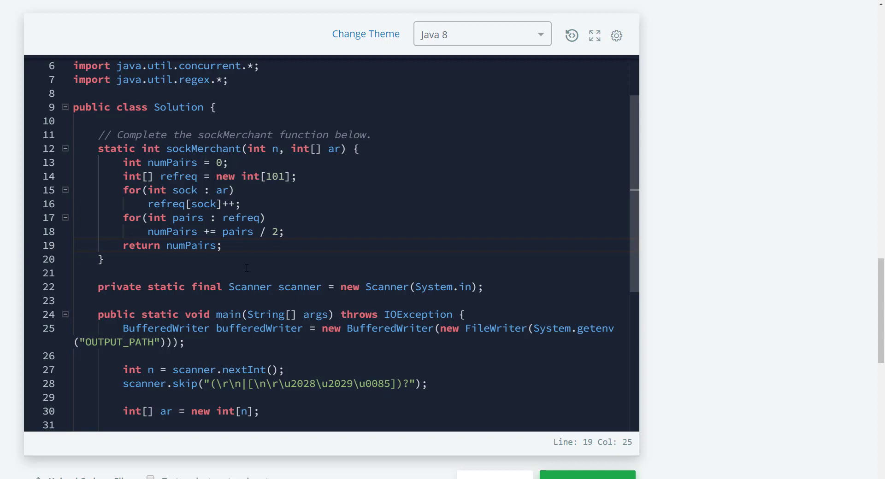
click(123, 217)
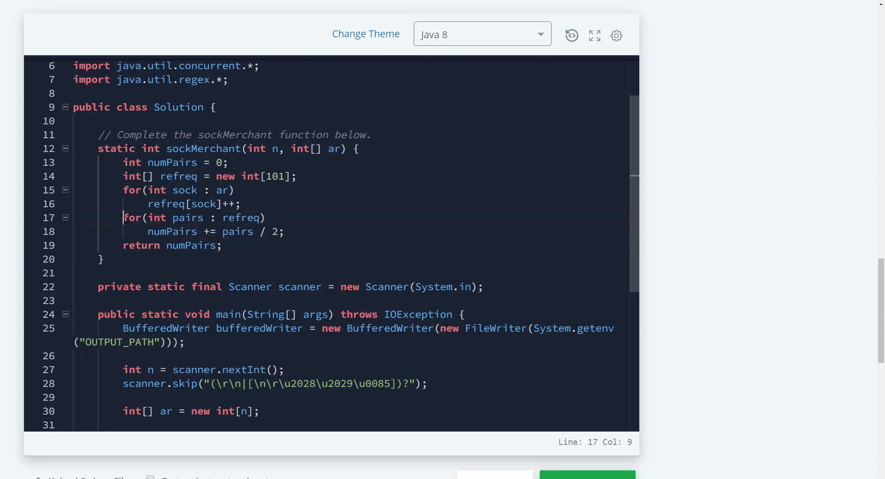
- Delete the second loop and return, trim blank lines, and keep refreq[sock]++ in the loop
drag(122, 218, 221, 245)
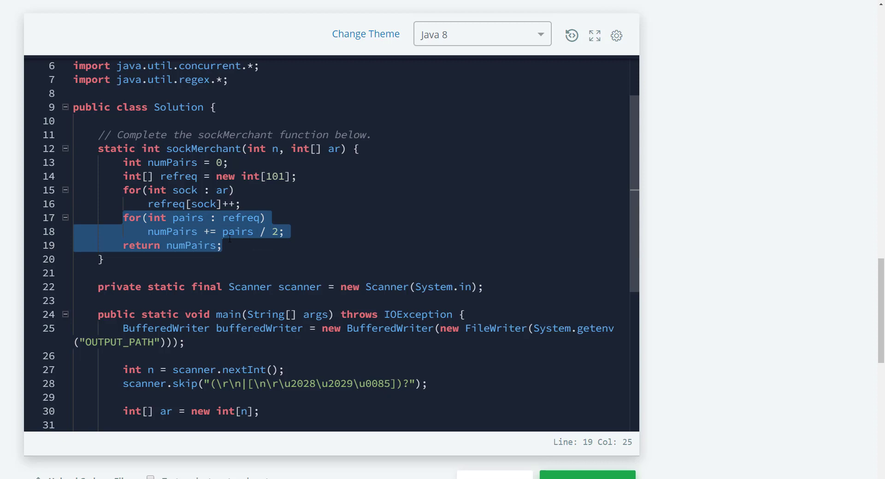
key(Delete)
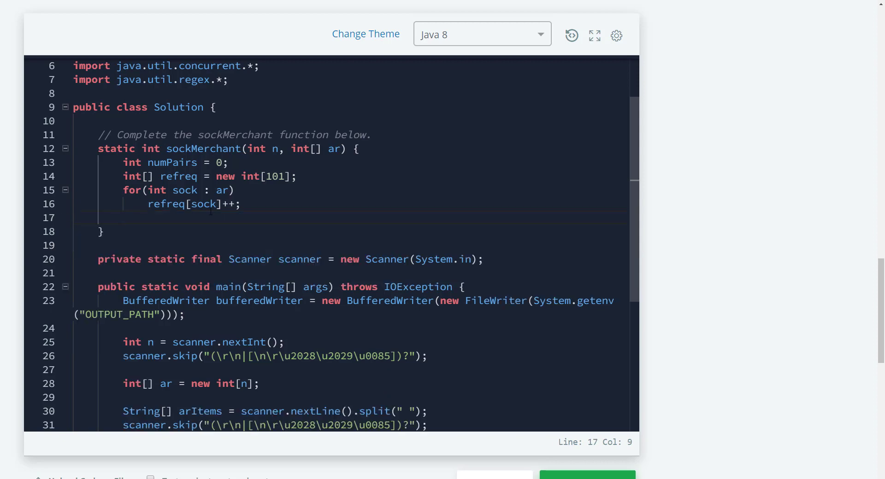
double_click(192, 203)
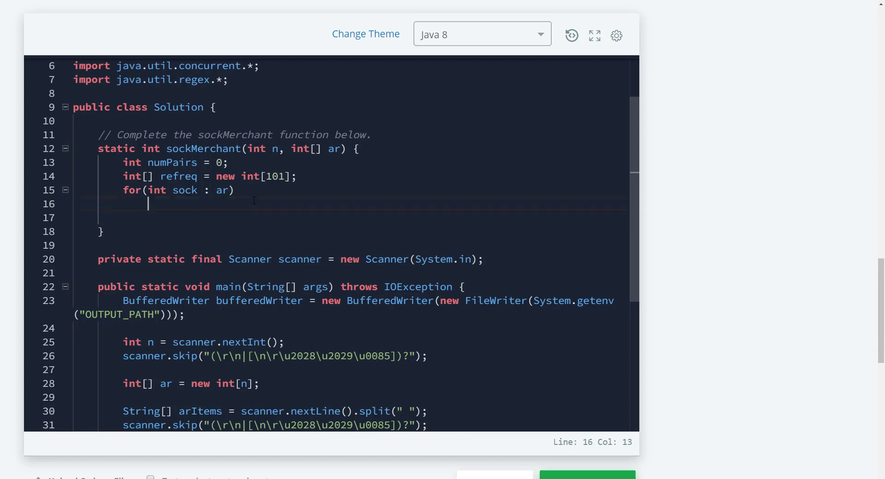
click(255, 191)
text({)
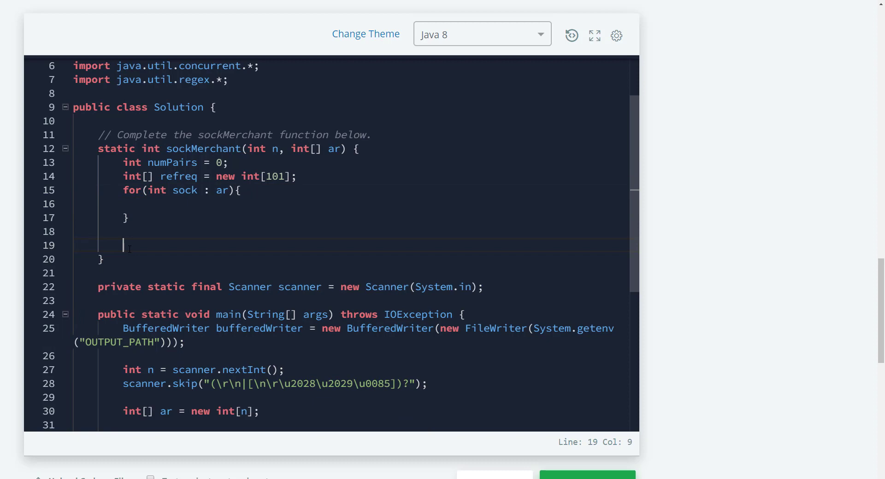
key(Backspace)
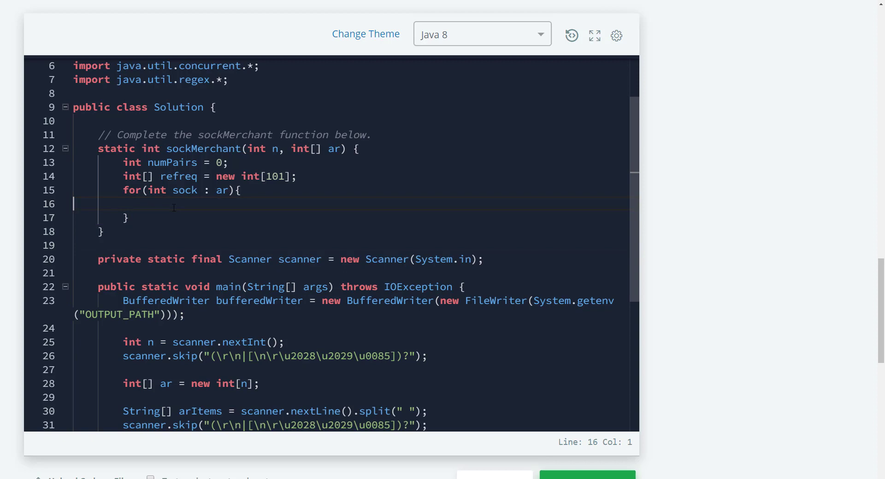
right_click(186, 208)
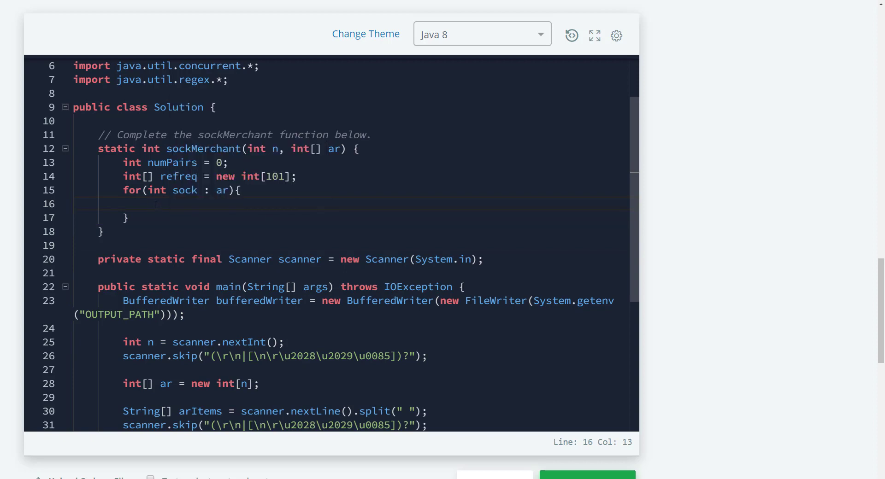
text(refreq[sock]++;)
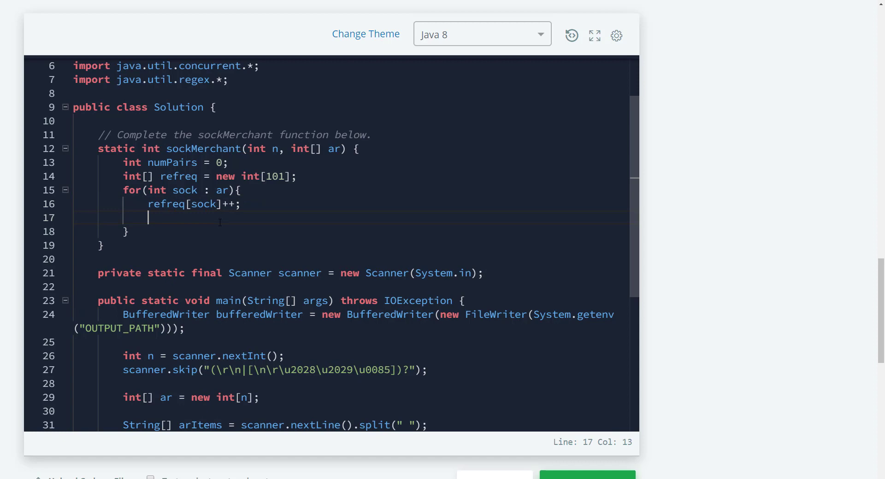
- Add an if testing refreq[sock] > 0 && refreq[sock] % 2 == 0 inside the loop
text(if)
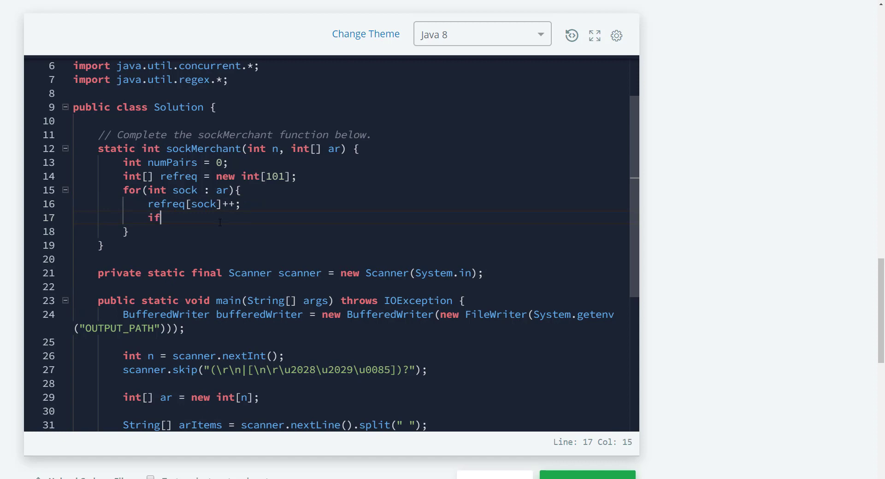
text((r))
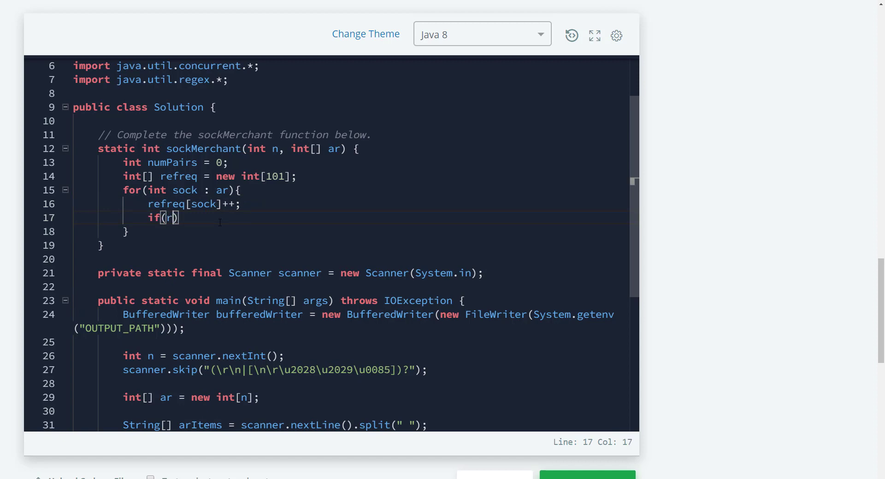
text(efreq[)
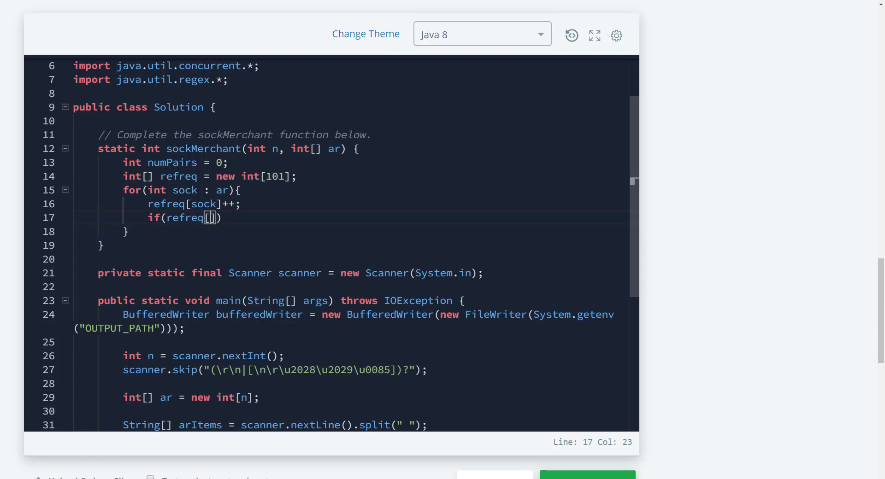
text(sock)
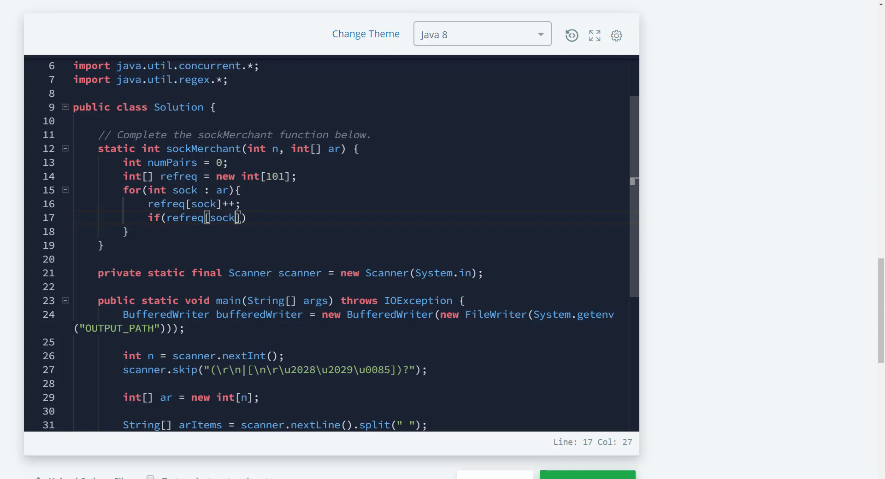
text(>)
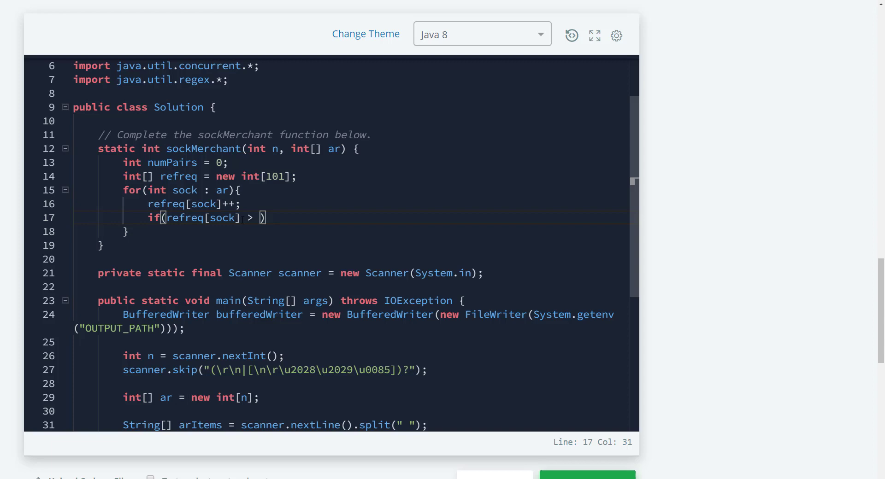
text(0)
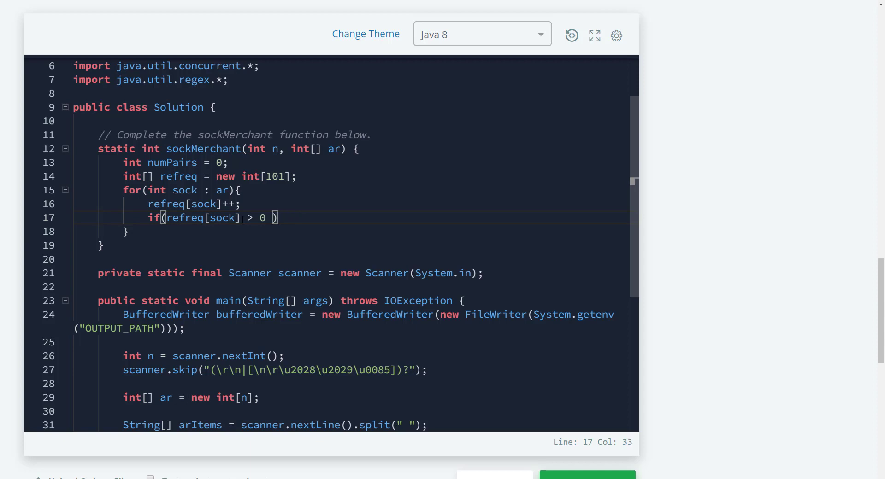
text(&&)
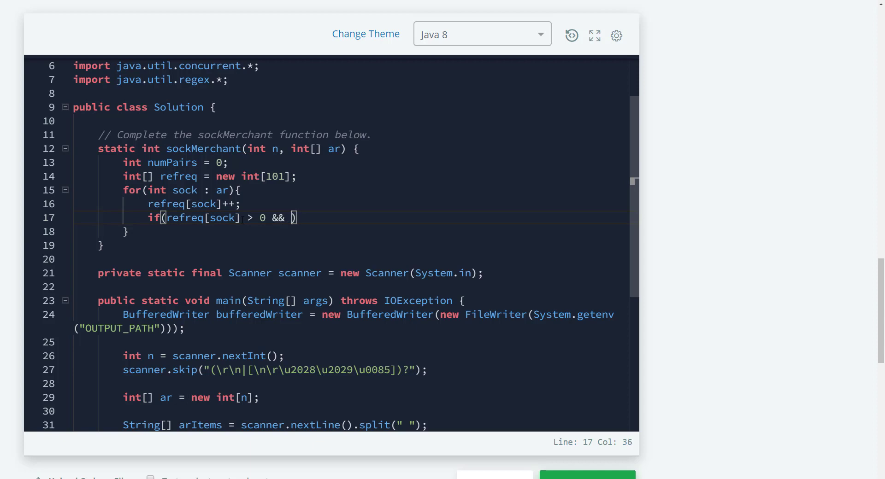
text(re)
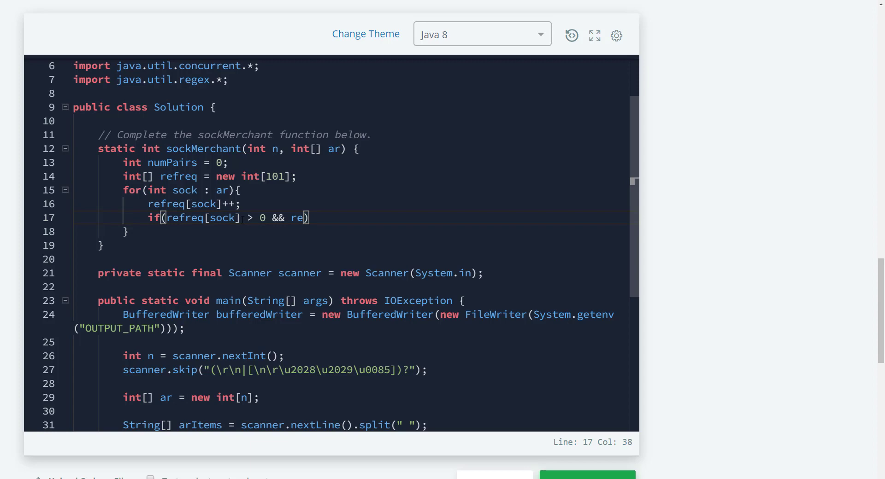
text(freq[)
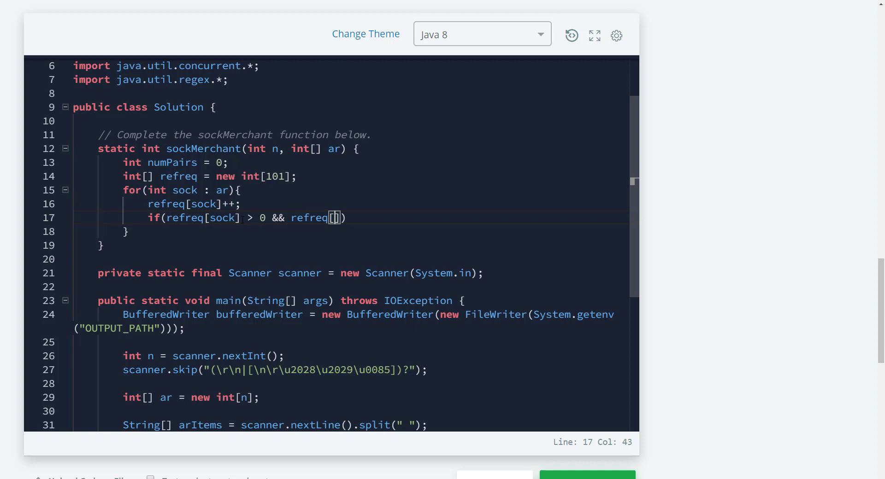
text(sock)
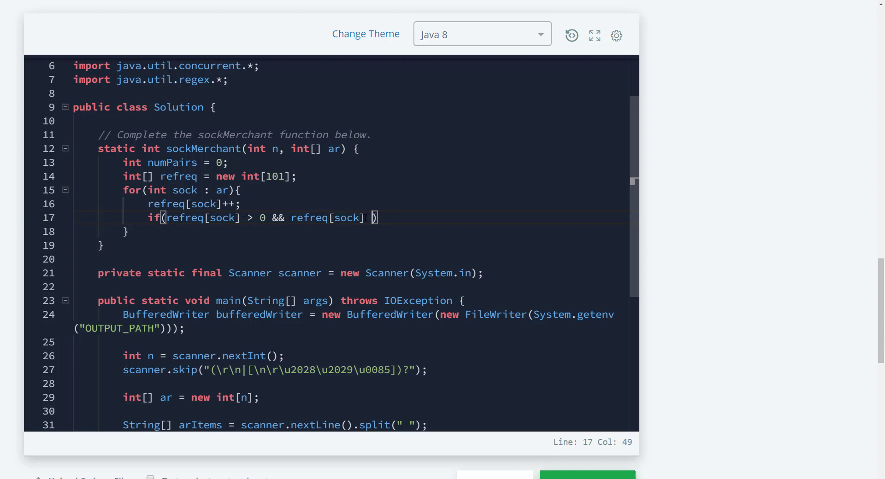
text(% 2)
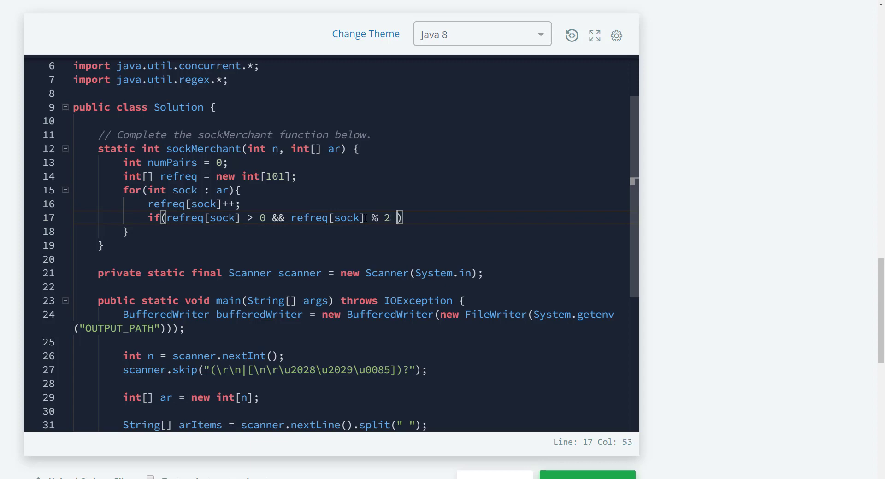
text(== 0)
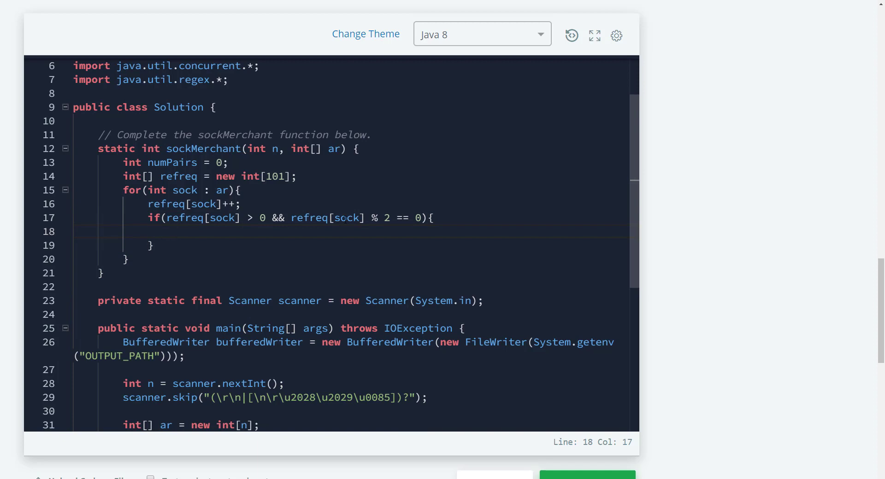
- Increment numPairs inside that if block
text(num)
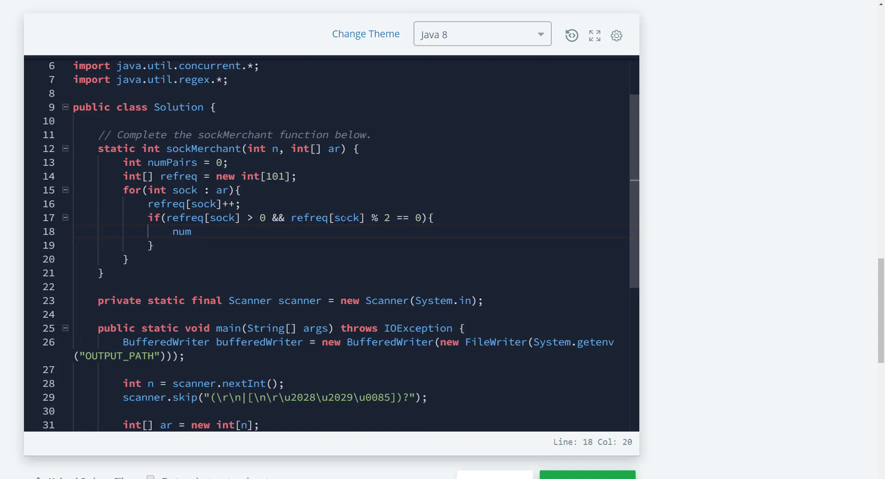
text(Pairs)
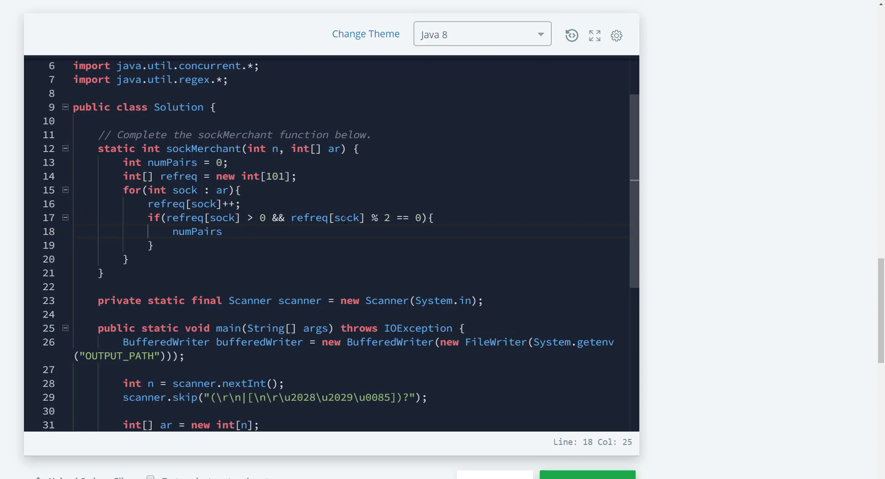
text(++;)
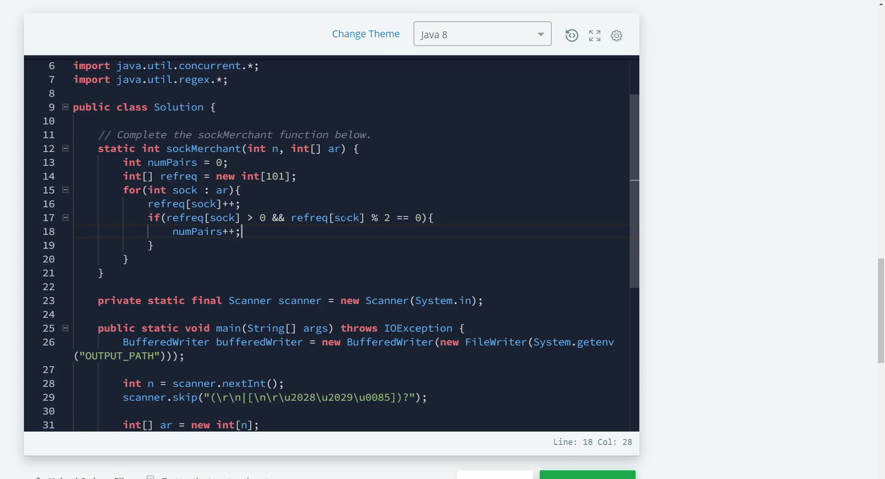
key(enter)
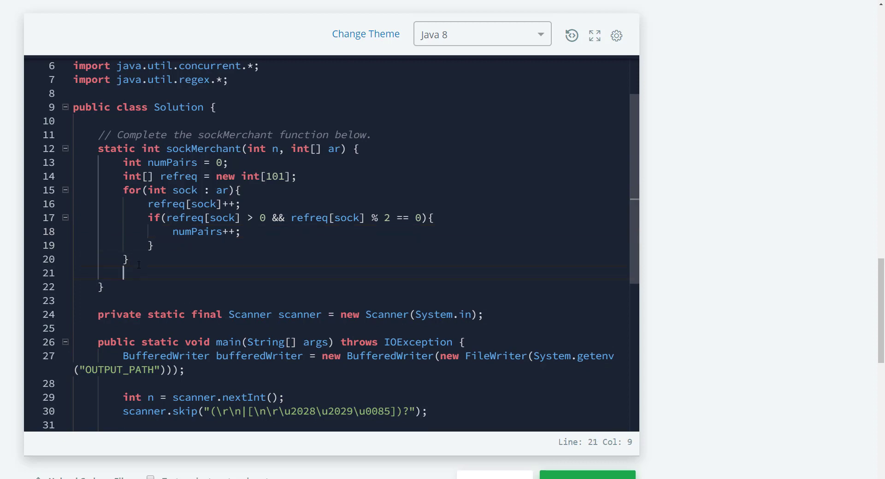
- Add return numPairs; after the single counting loop
text(reu)
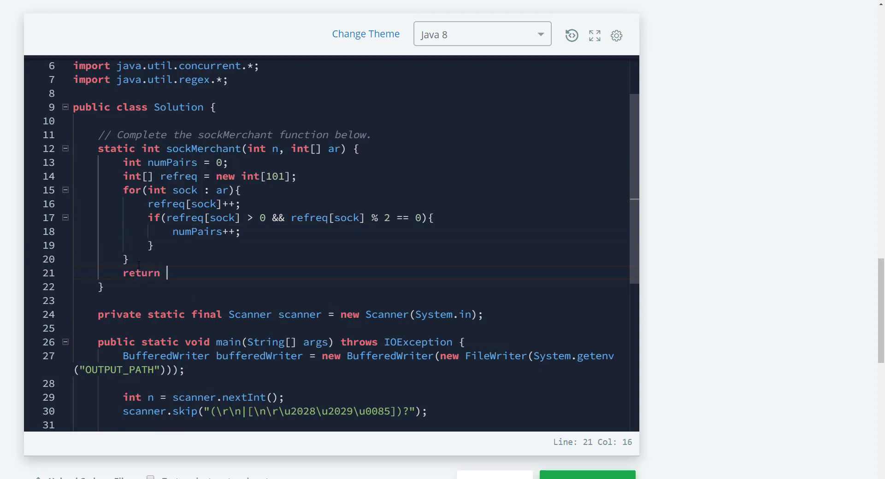
text(numP)
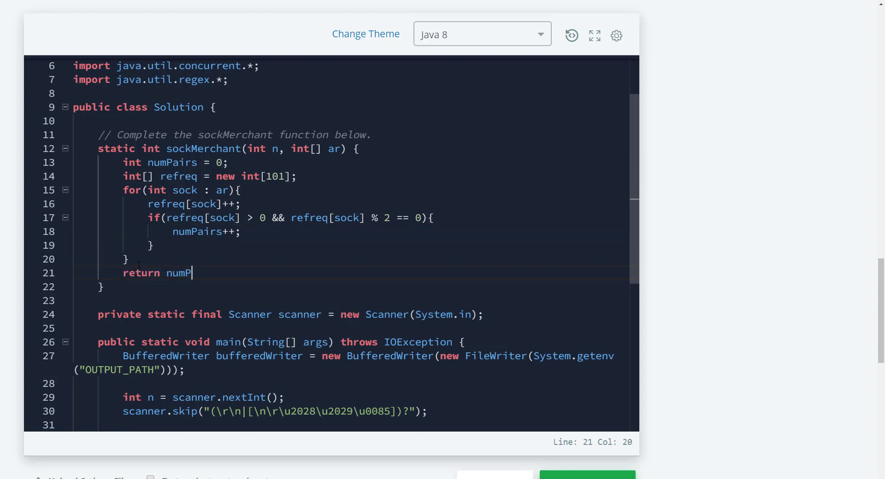
text(airs)
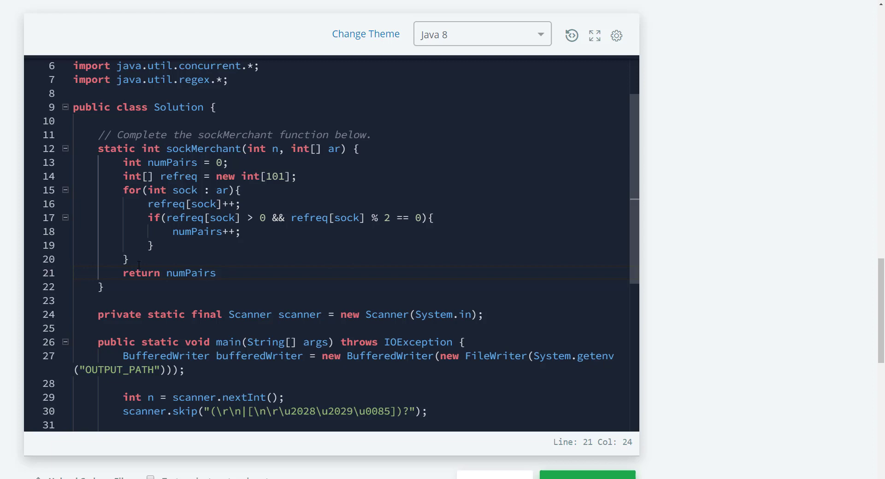
text(;)
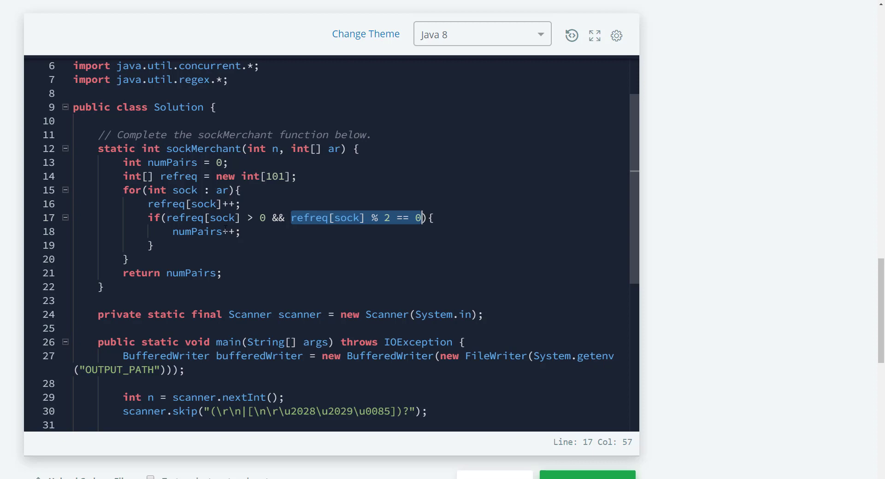
mouse_move(420, 217)
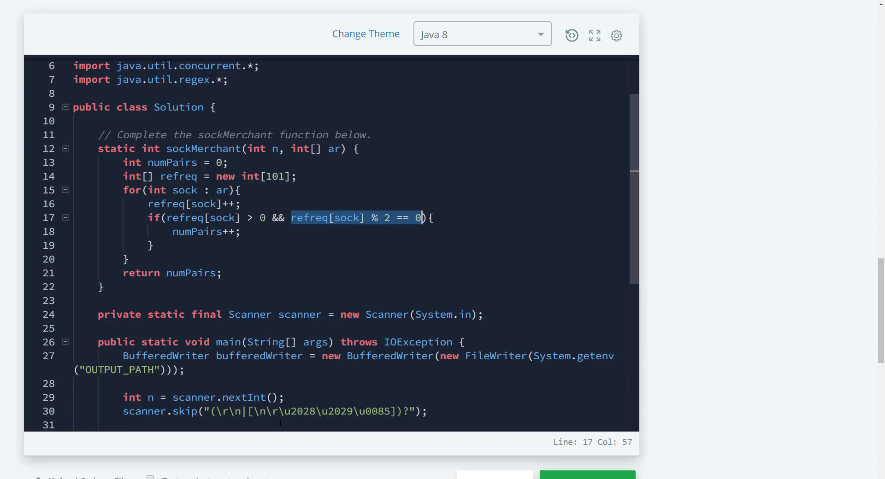
- Run the single-loop solution and verify both sample cases print 3
click(585, 318)
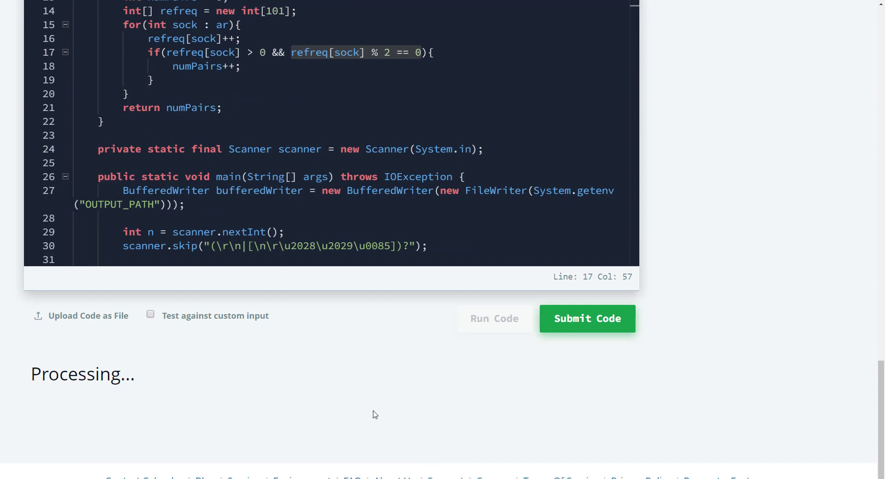
click(493, 318)
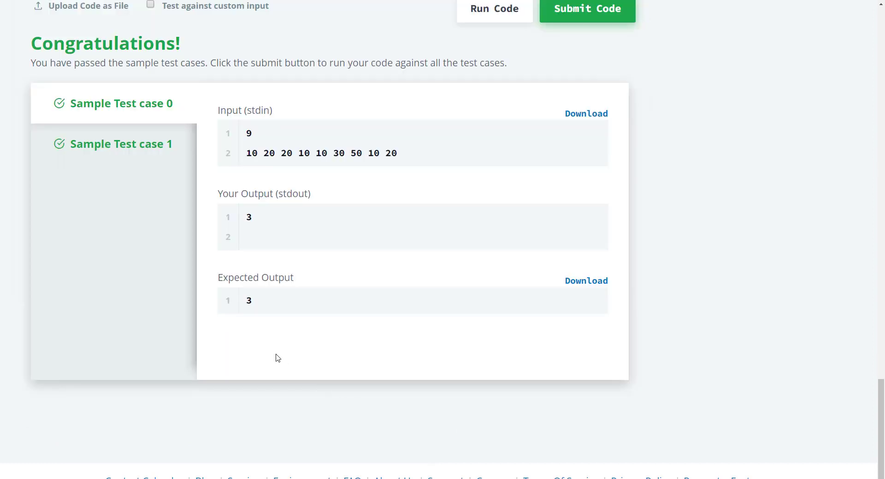
scroll(up, 3)
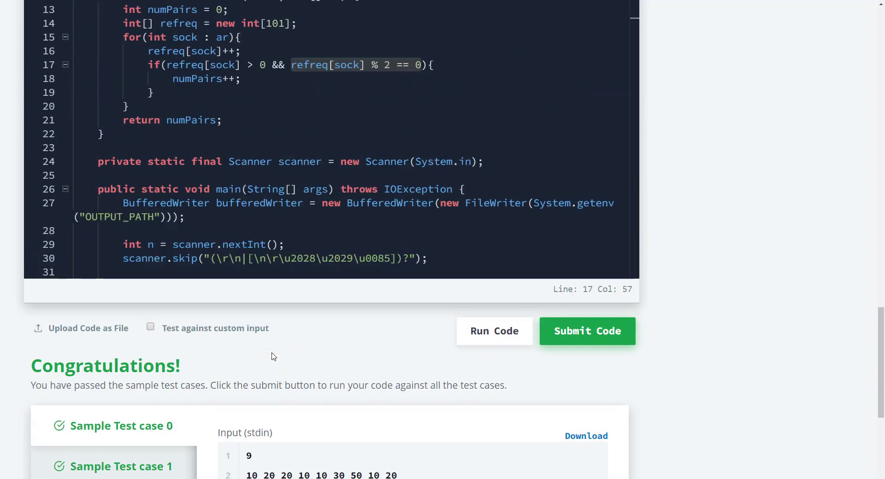
scroll(up, 3)
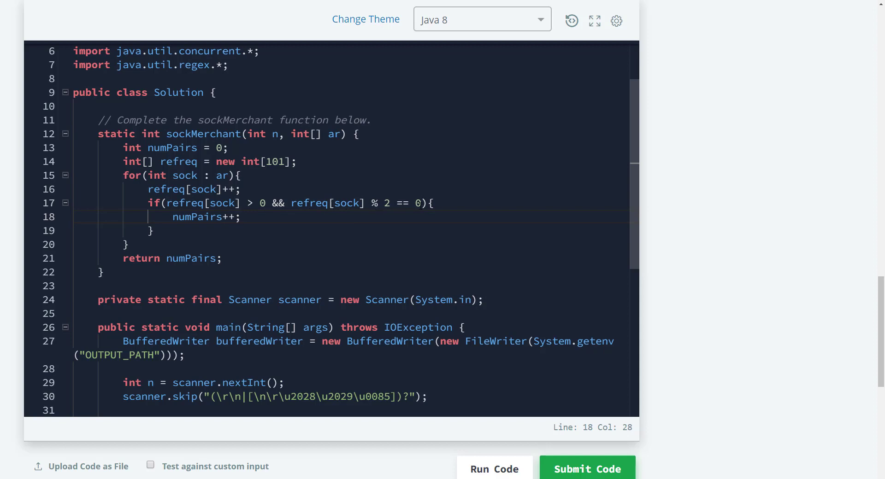
mouse_move(326, 228)
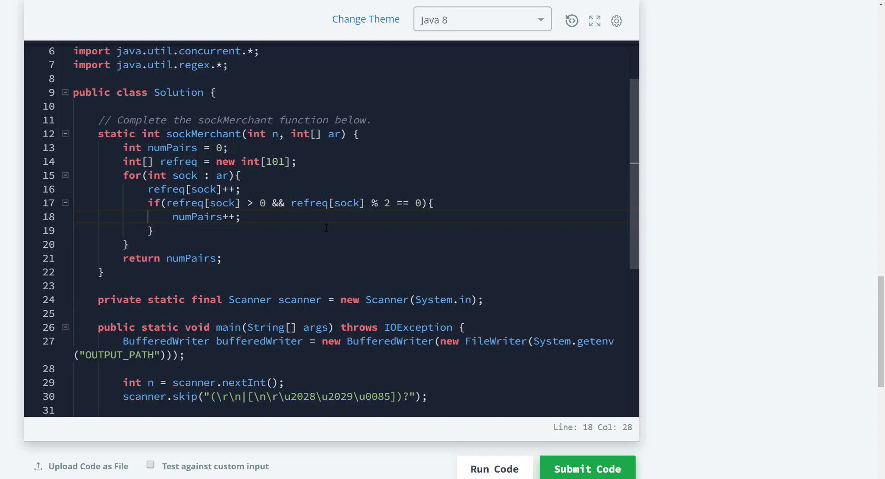
scroll(down, 3)
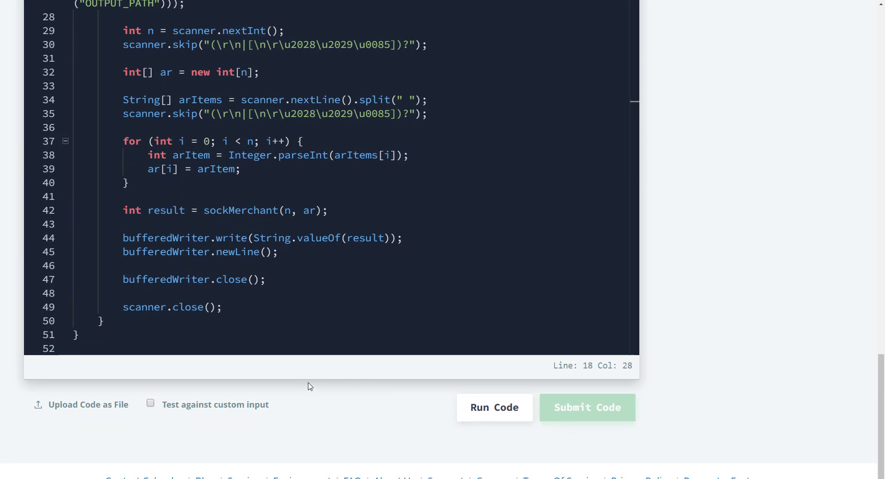
- Submit the code to run it against test cases 0–8
click(586, 407)
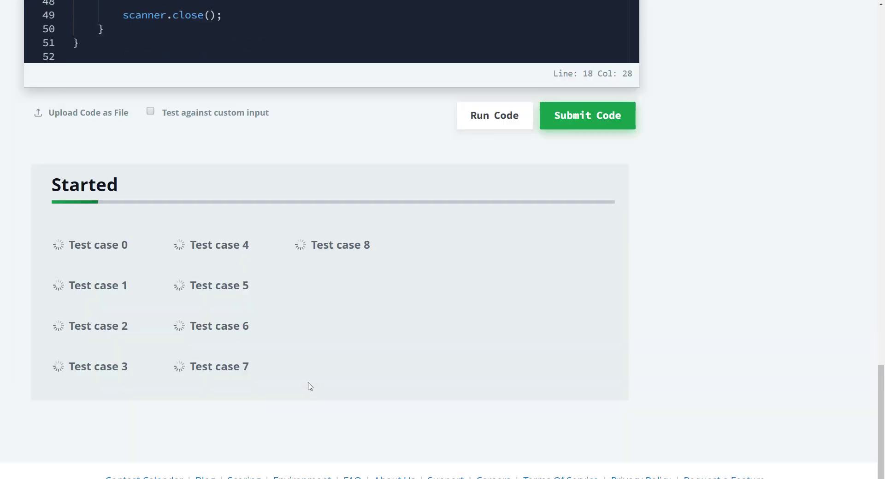